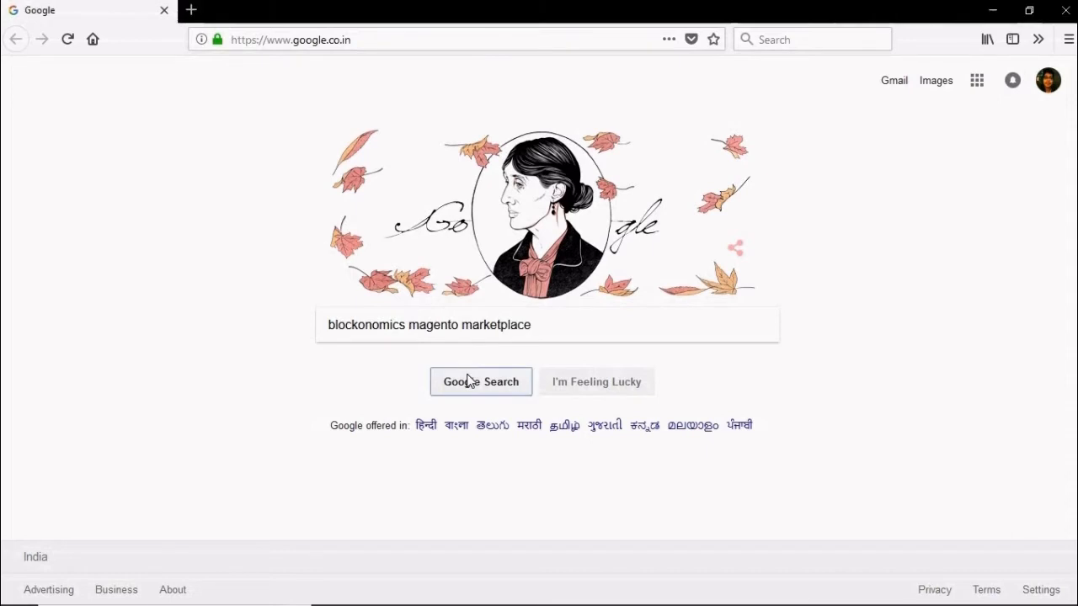
Step: Search Google for 'blockonomics magento marketplace'
click(481, 380)
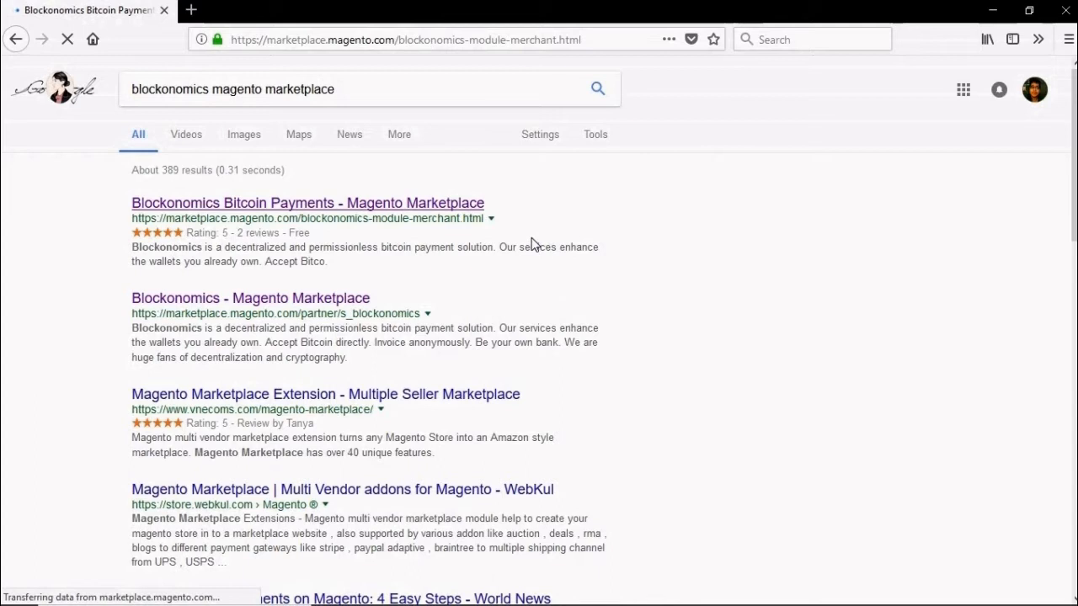
Step: Add Blockonomics Bitcoin Payments to the marketplace cart and proceed to checkout
click(306, 202)
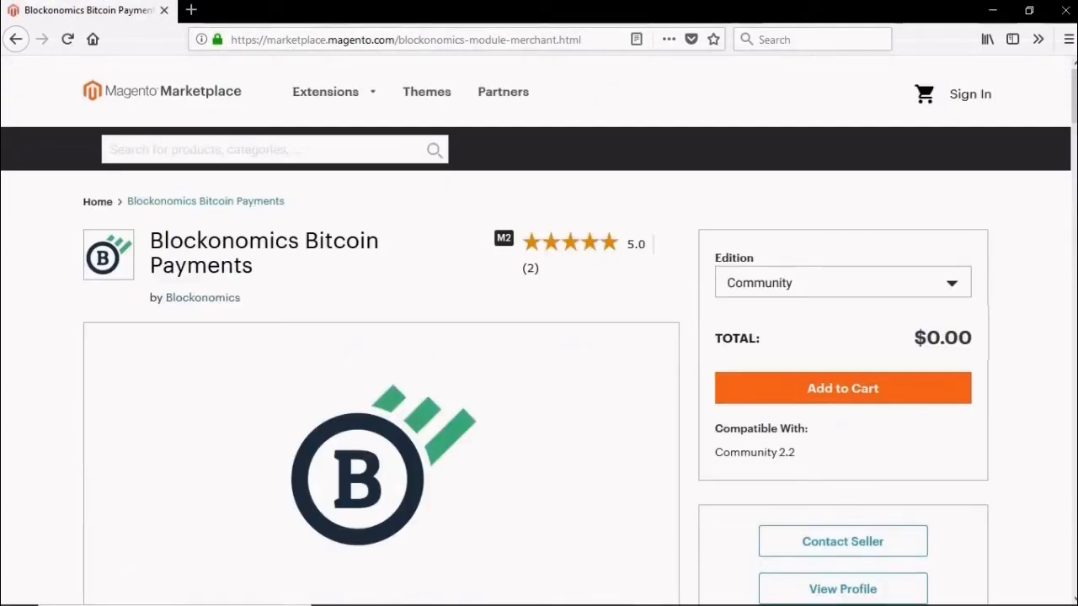
mouse_move(896, 395)
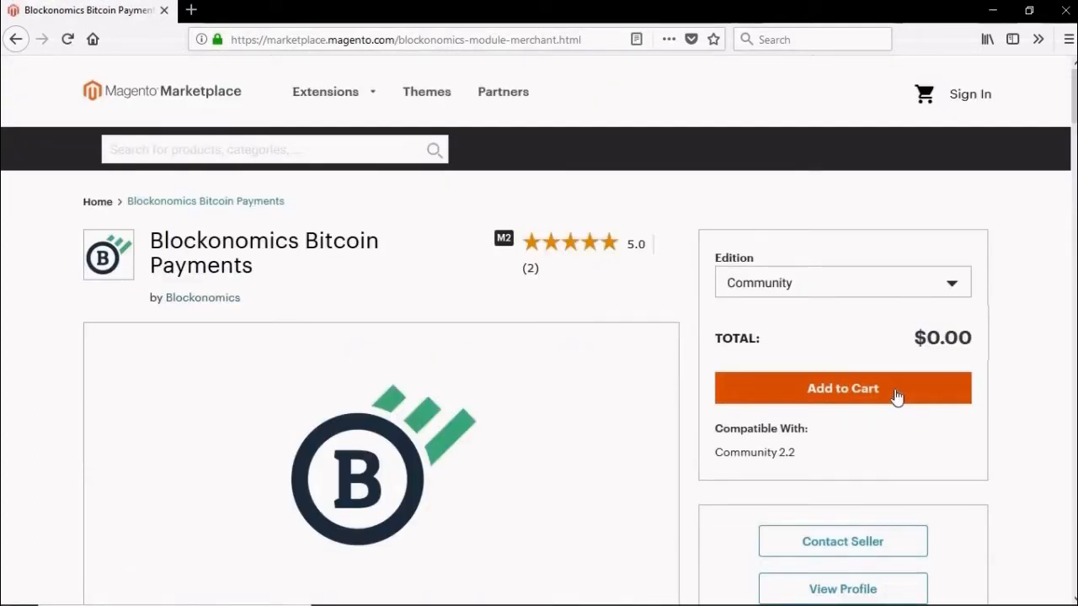
click(842, 387)
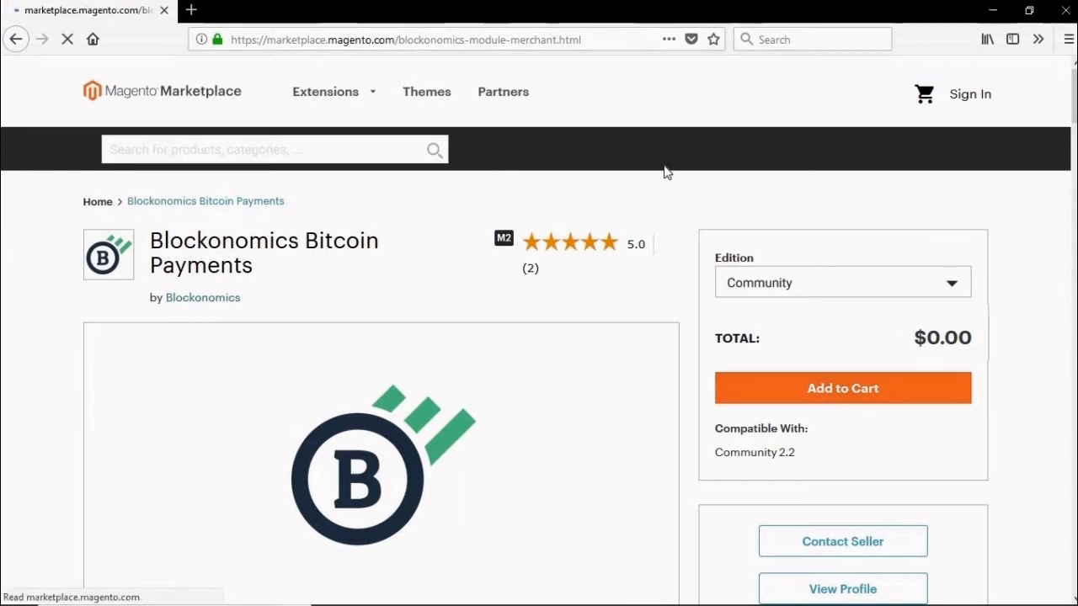
click(842, 387)
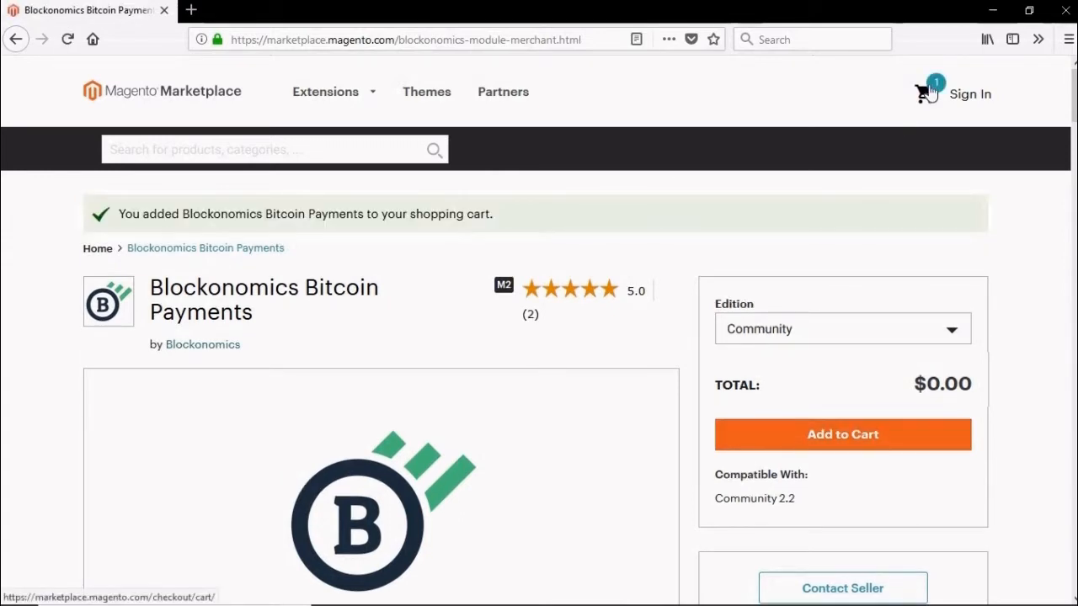
click(923, 93)
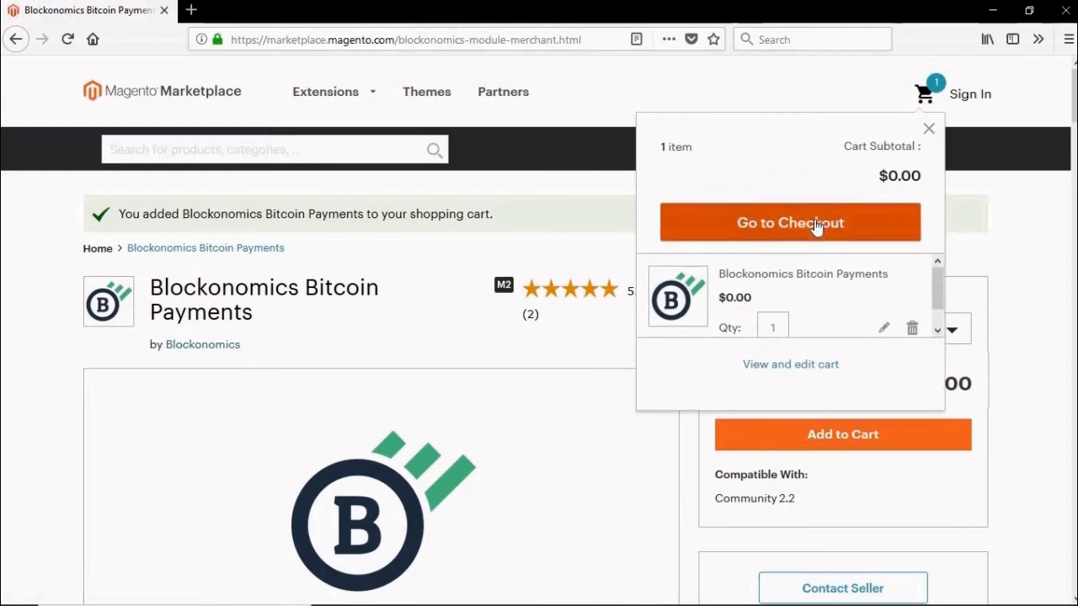
click(790, 223)
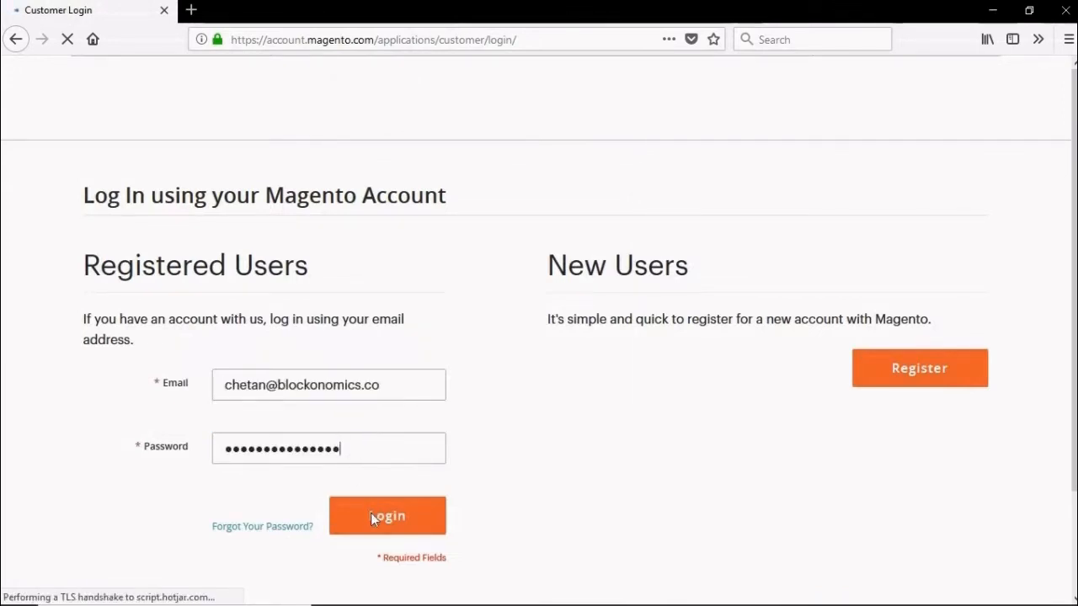
Step: Log in to the Magento account and place the $0.00 order for the extension
click(387, 515)
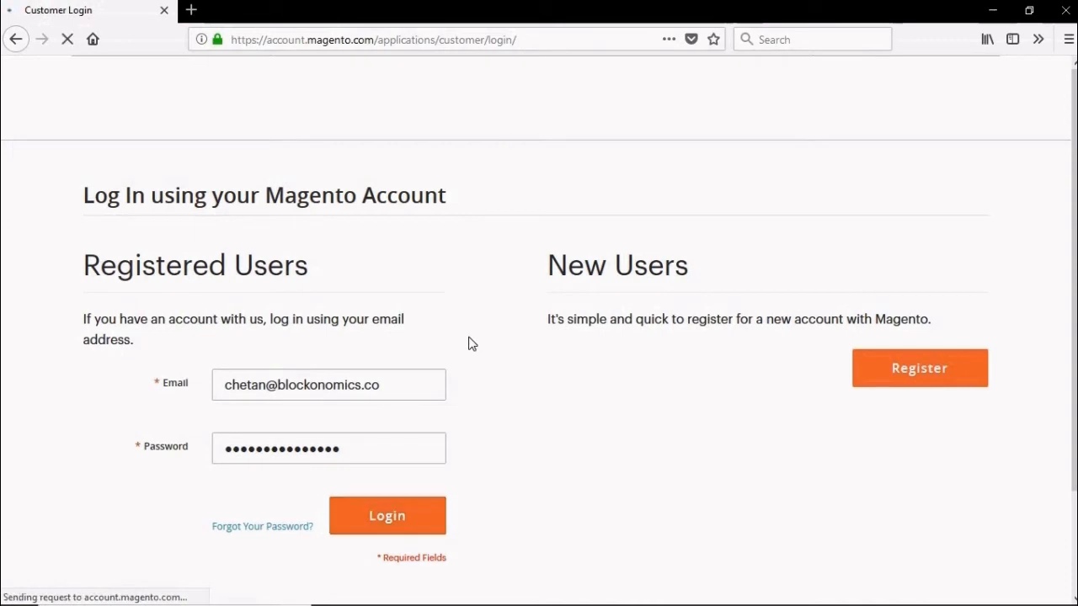
click(388, 515)
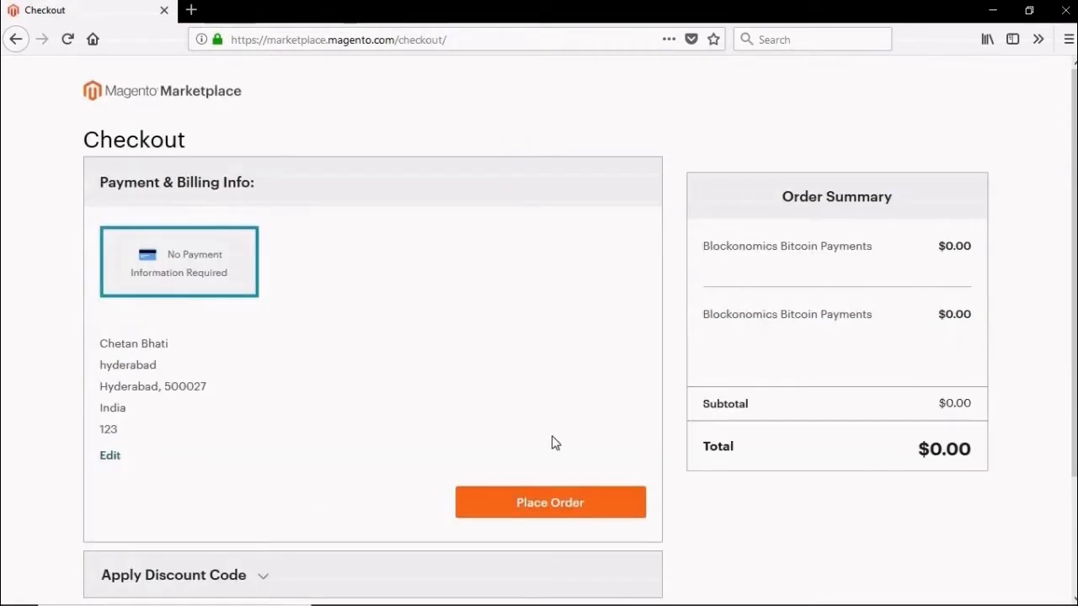
scroll(down, 3)
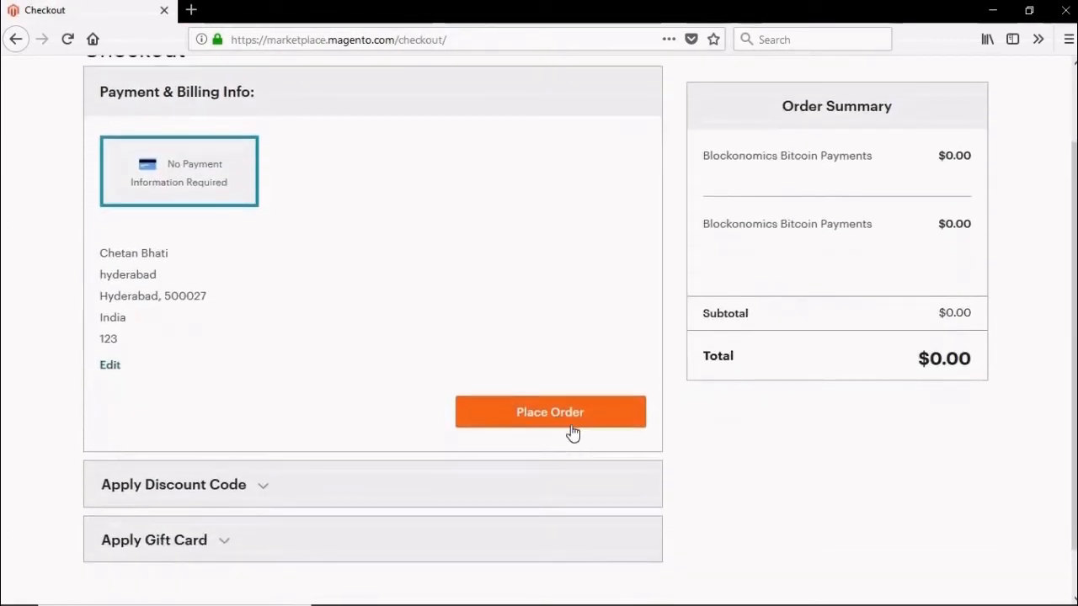
click(549, 411)
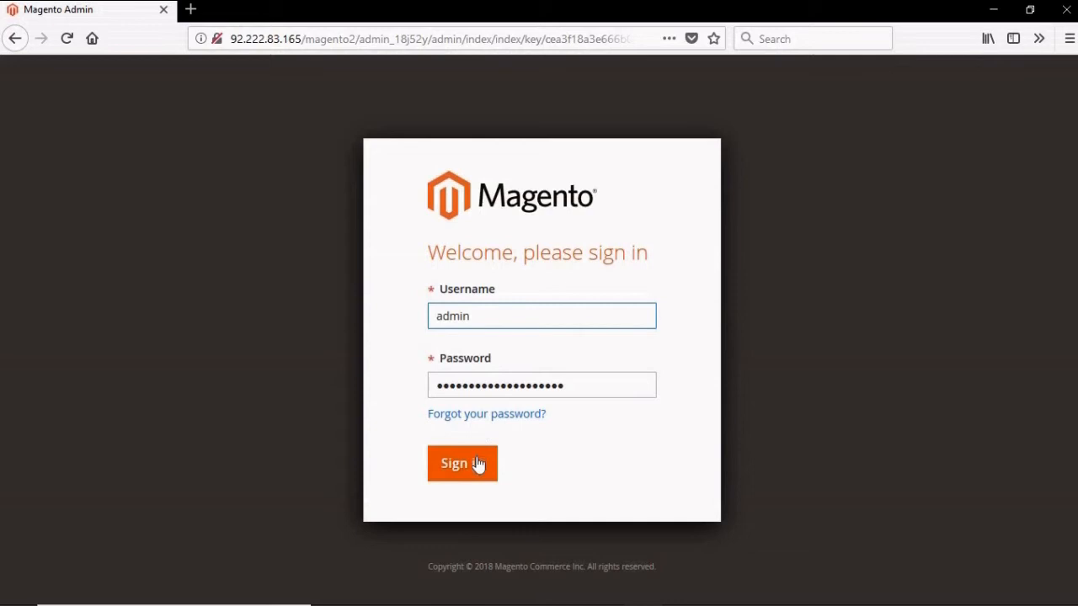
Step: Sign in to Magento Admin and launch the Web Setup Wizard from System
click(462, 463)
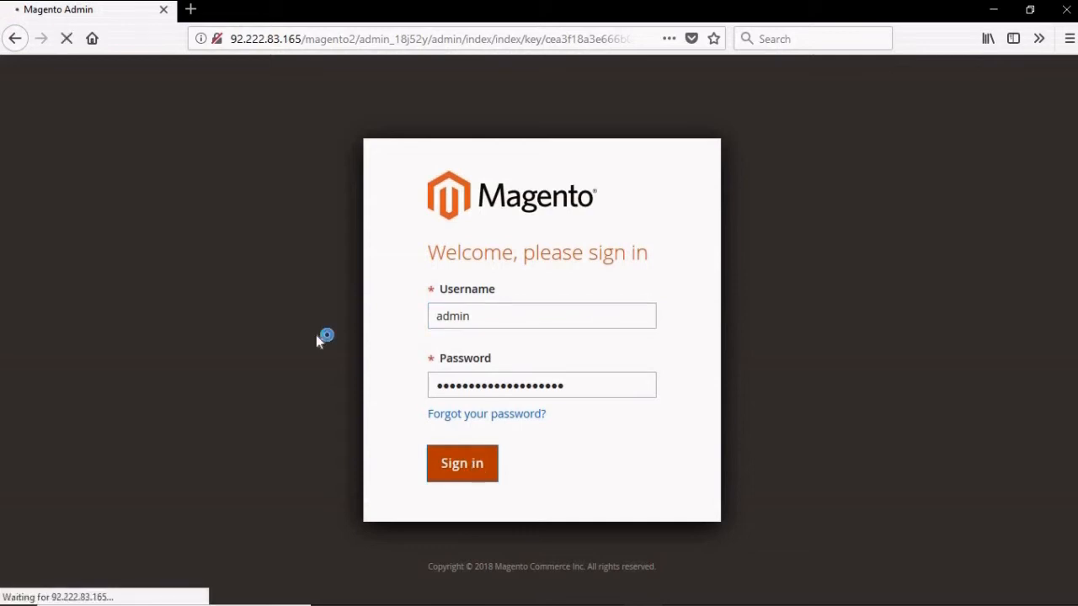
click(461, 463)
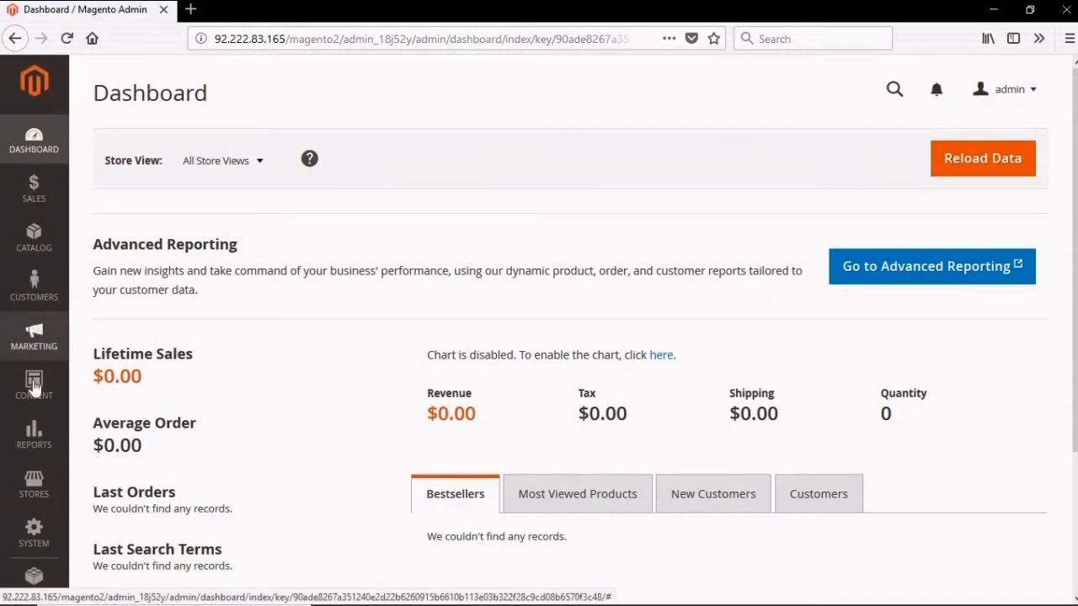
click(34, 530)
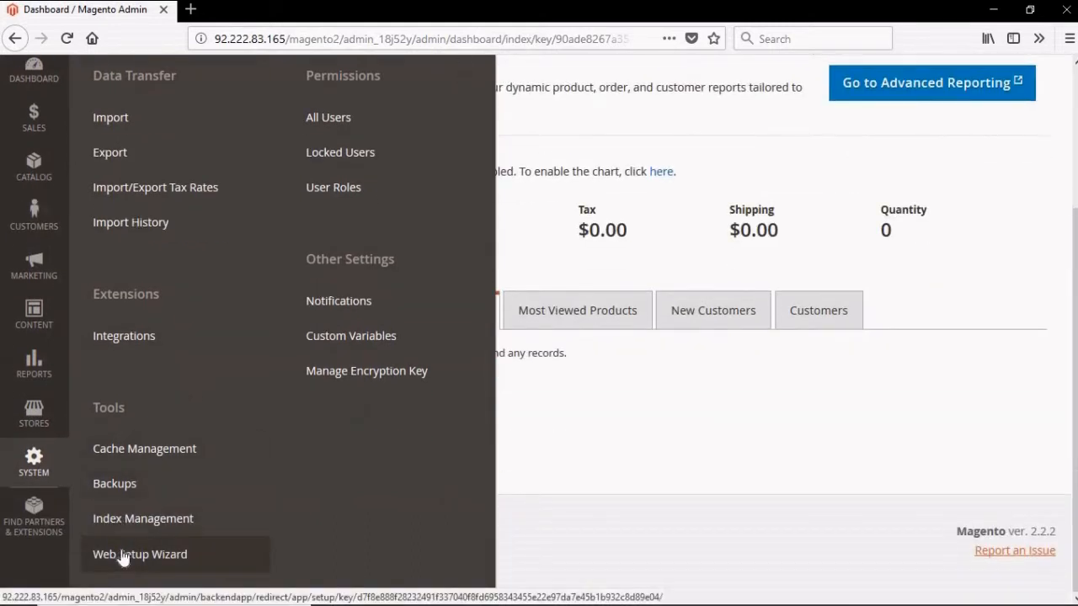
click(138, 556)
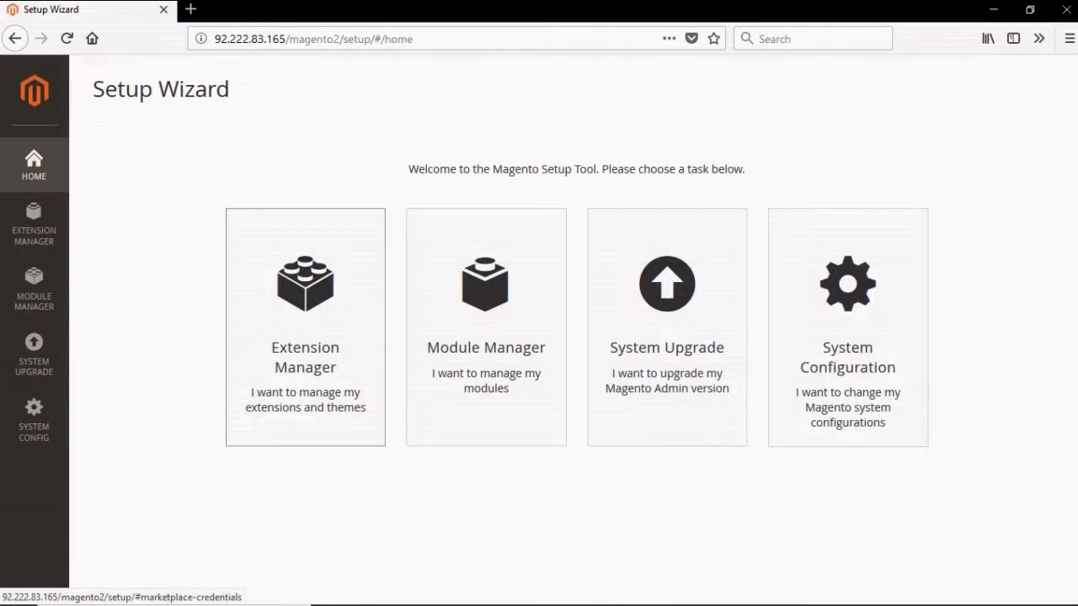
mouse_move(213, 340)
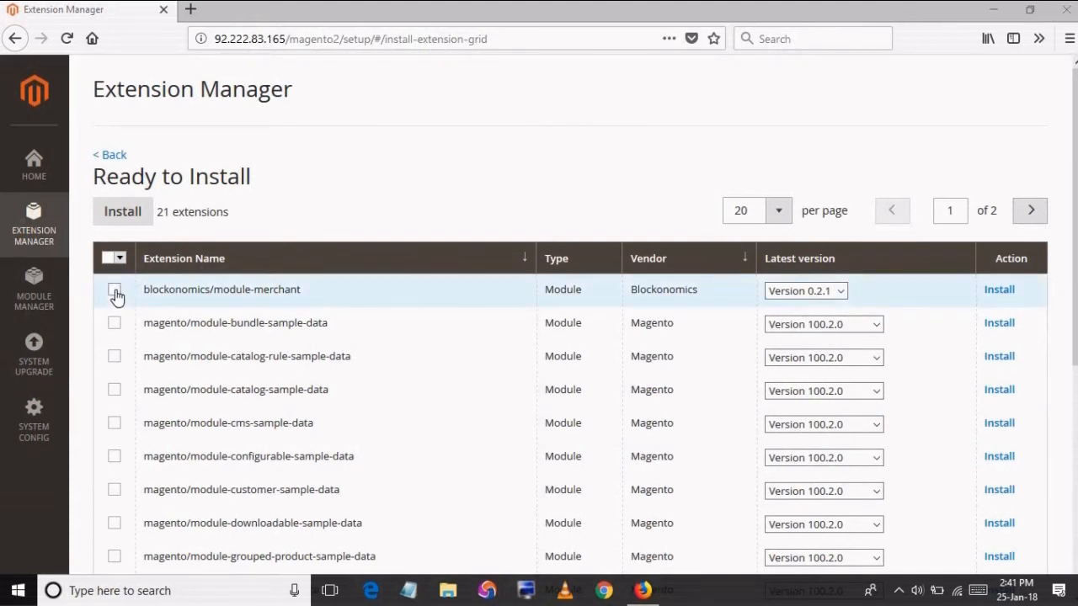
Step: Select blockonomics/module-merchant in the Extension Manager and start its installation
click(114, 290)
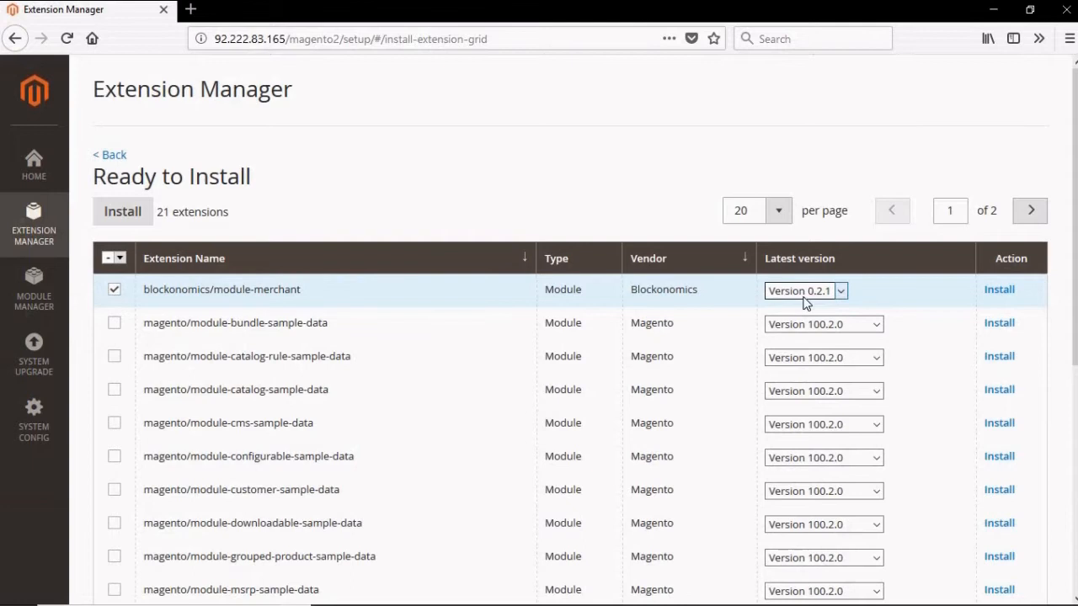
click(999, 290)
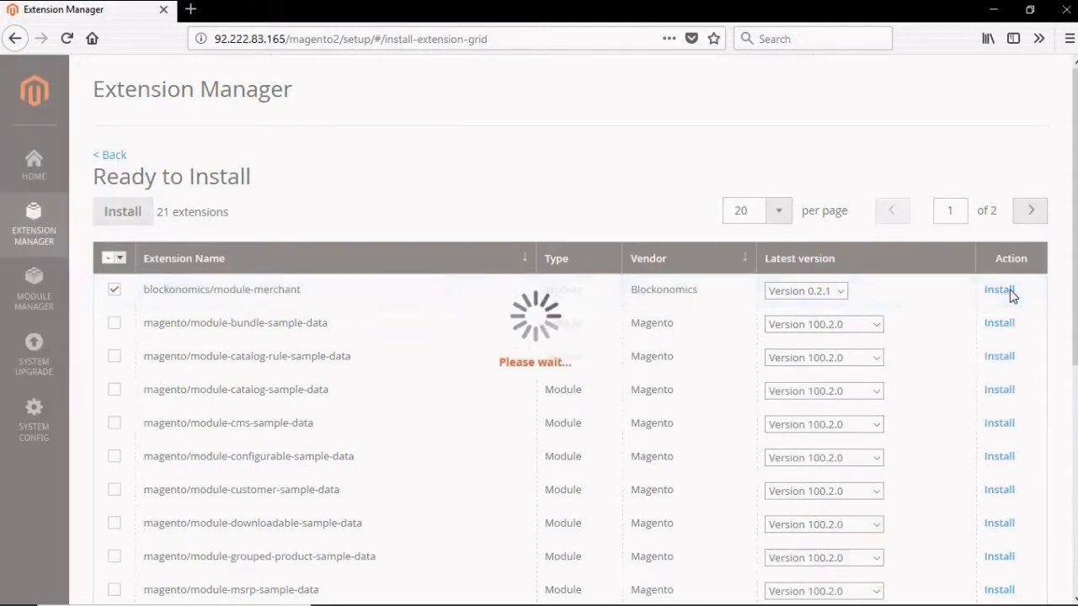
Step: Start the Step 1 readiness check for the blockonomics/module-merchant install
click(998, 289)
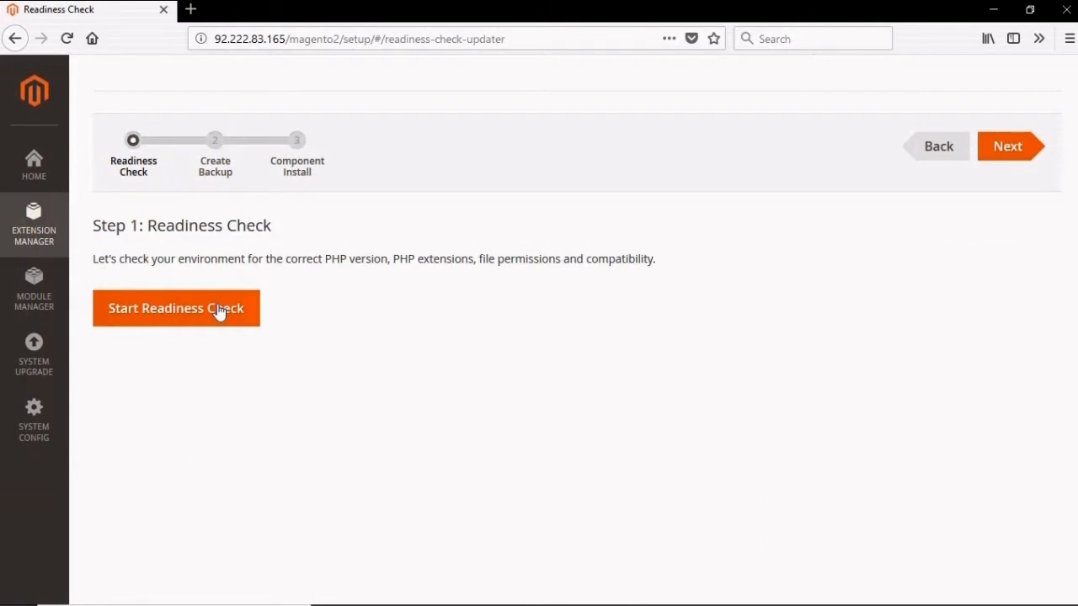
mouse_move(330, 318)
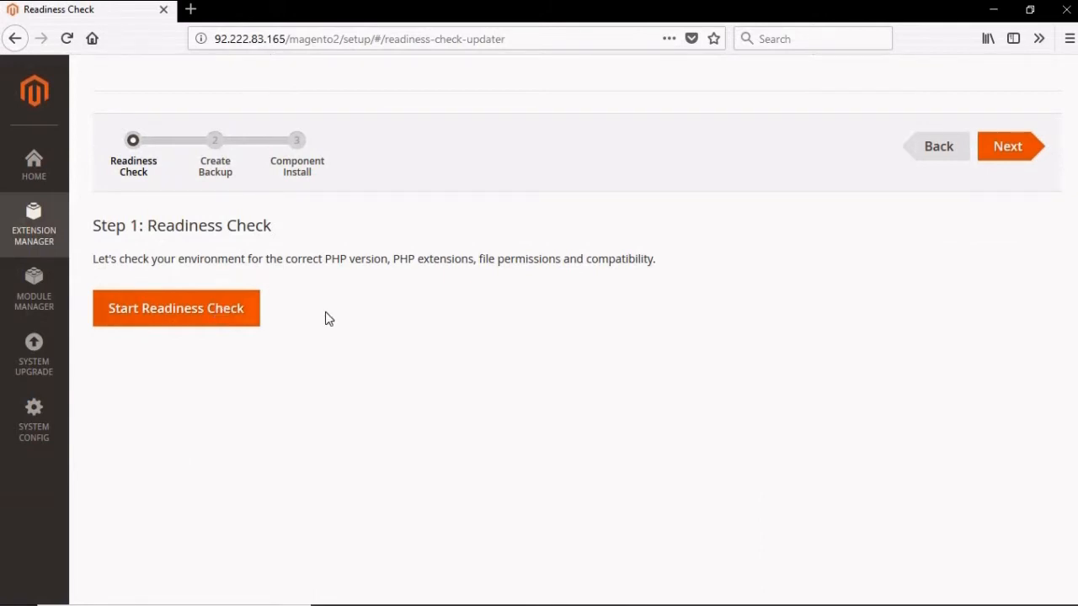
click(175, 308)
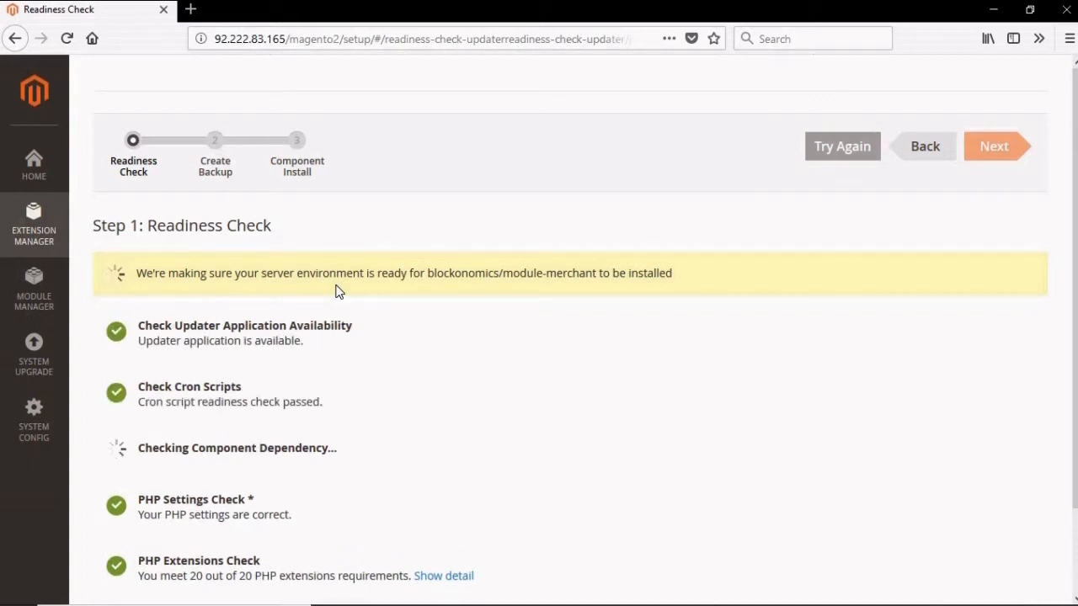
mouse_move(431, 306)
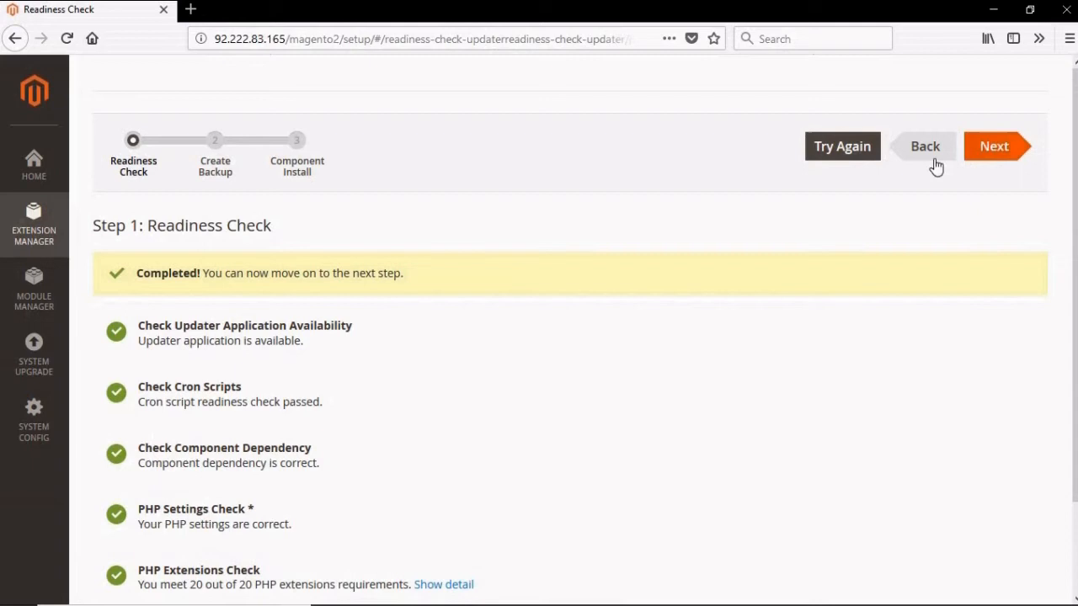
mouse_move(774, 232)
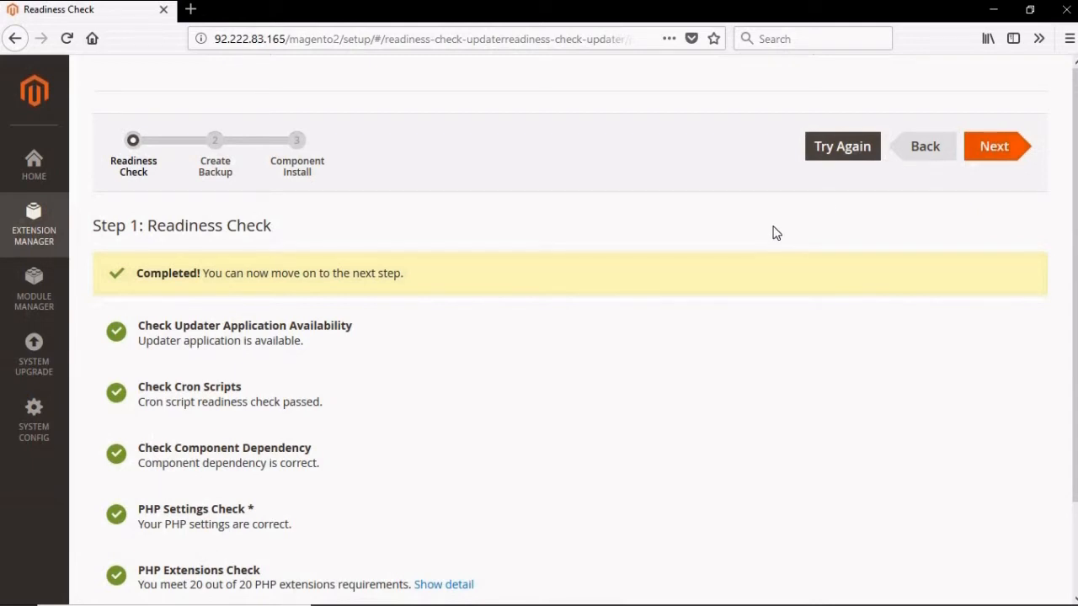
Step: Create a backup of code, media and database in Step 2
click(993, 145)
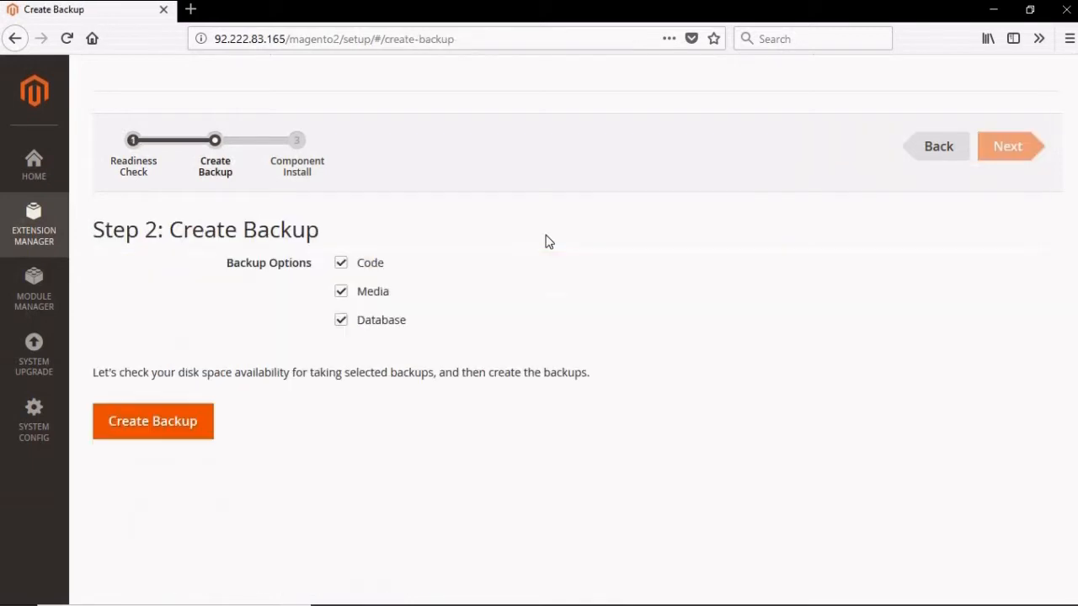
mouse_move(171, 360)
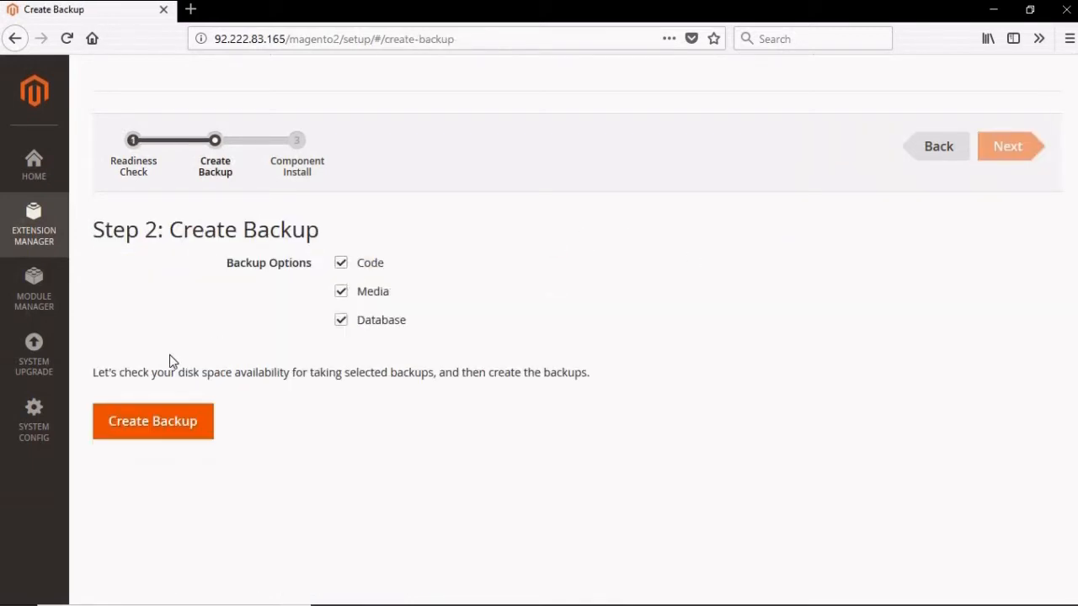
mouse_move(582, 363)
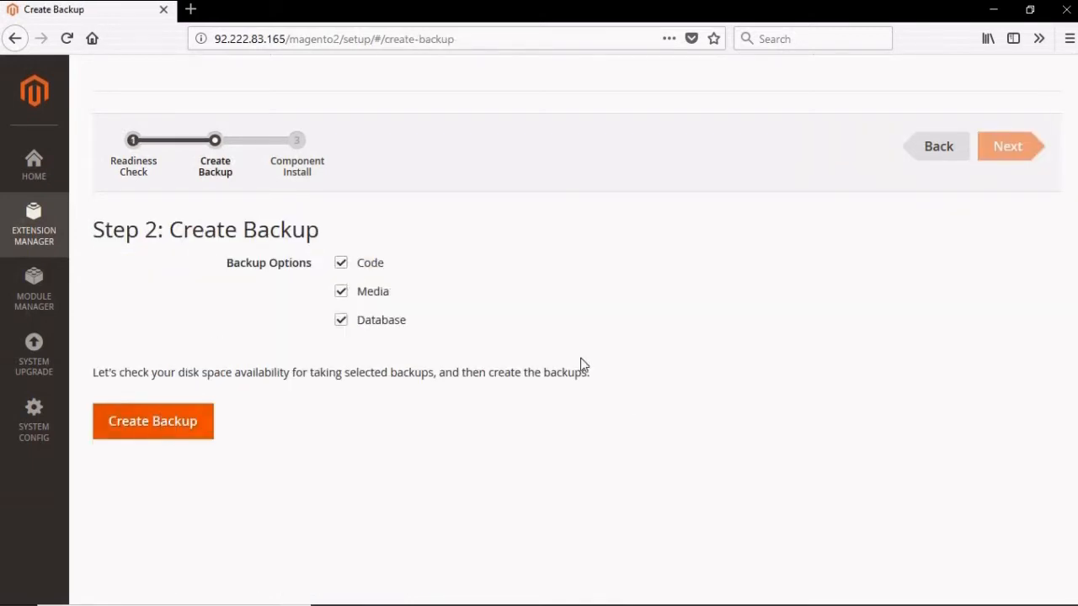
mouse_move(576, 348)
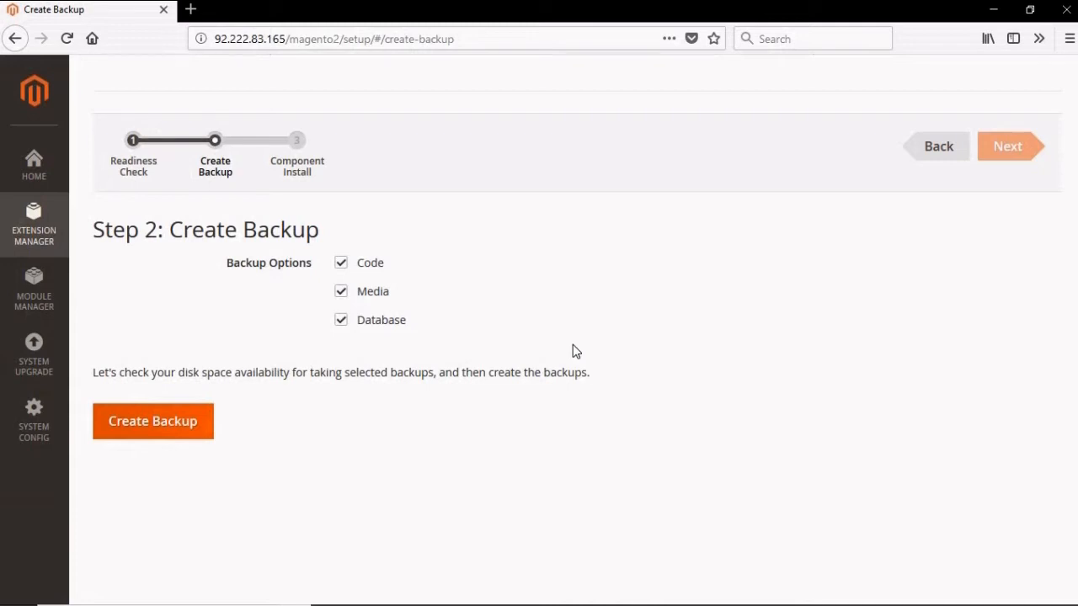
click(151, 421)
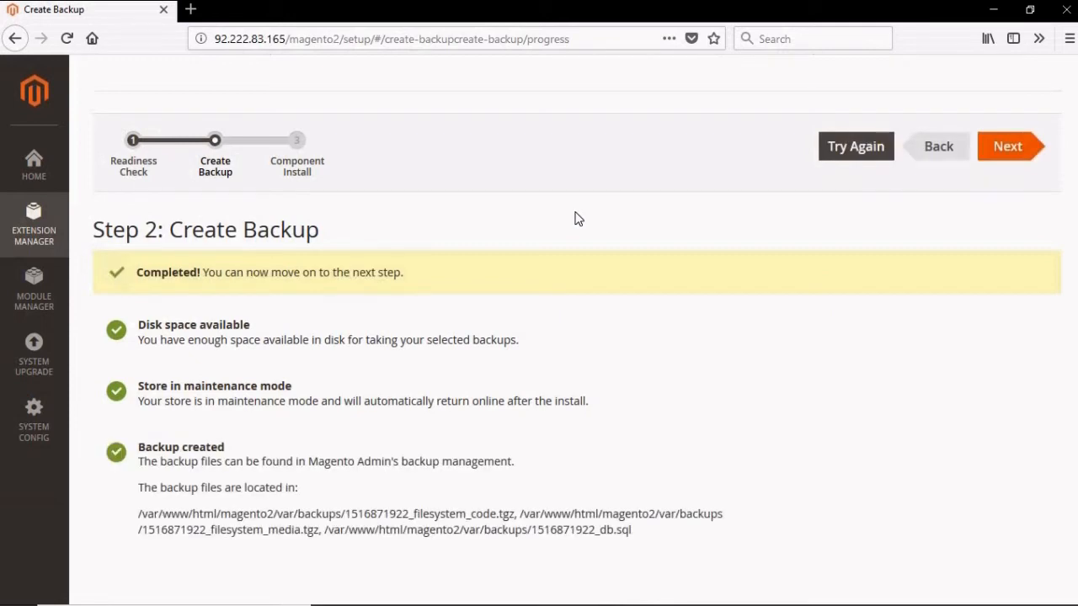
mouse_move(838, 168)
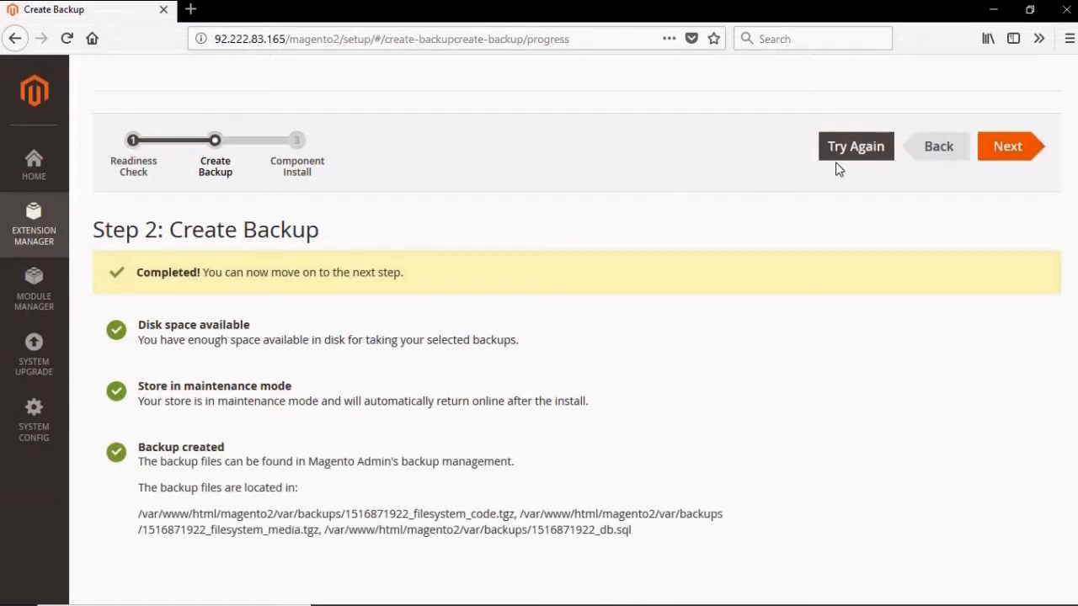
mouse_move(1005, 165)
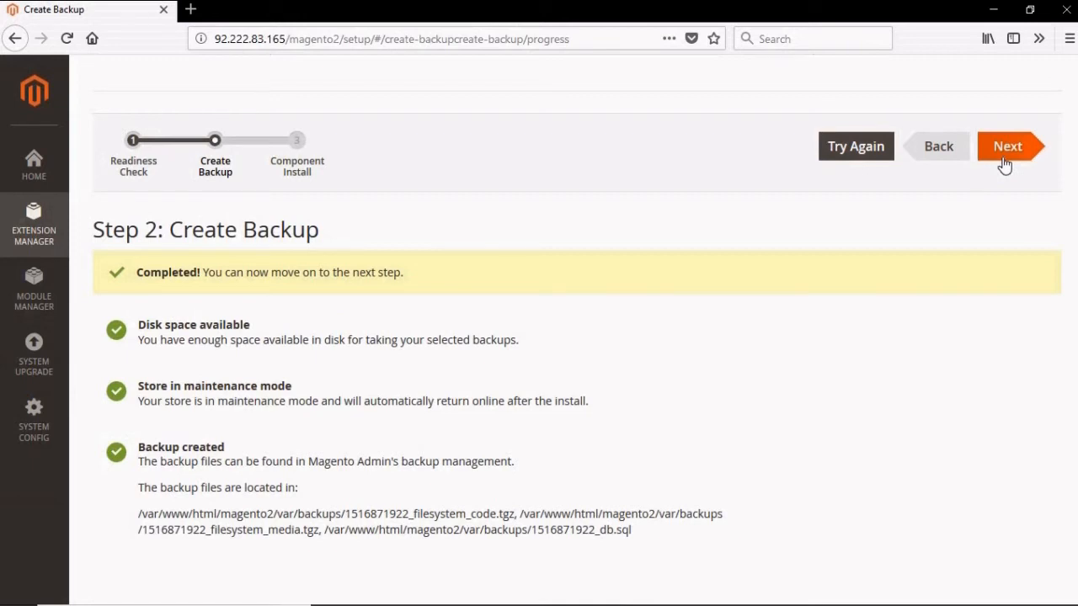
Step: Run the Step 3 install of blockonomics/module-merchant 0.2.1
click(1007, 145)
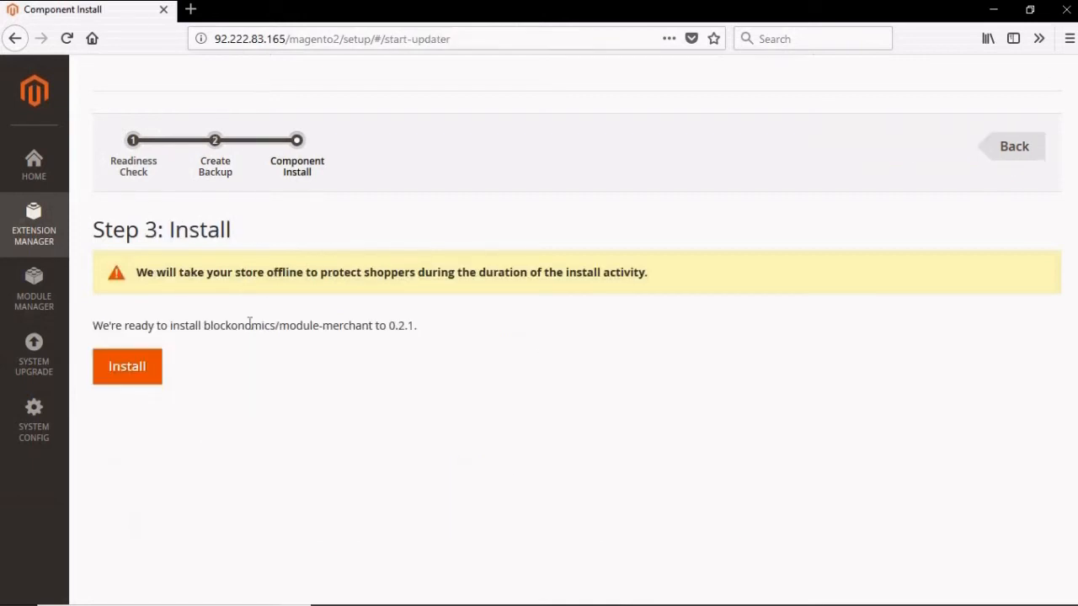
mouse_move(189, 357)
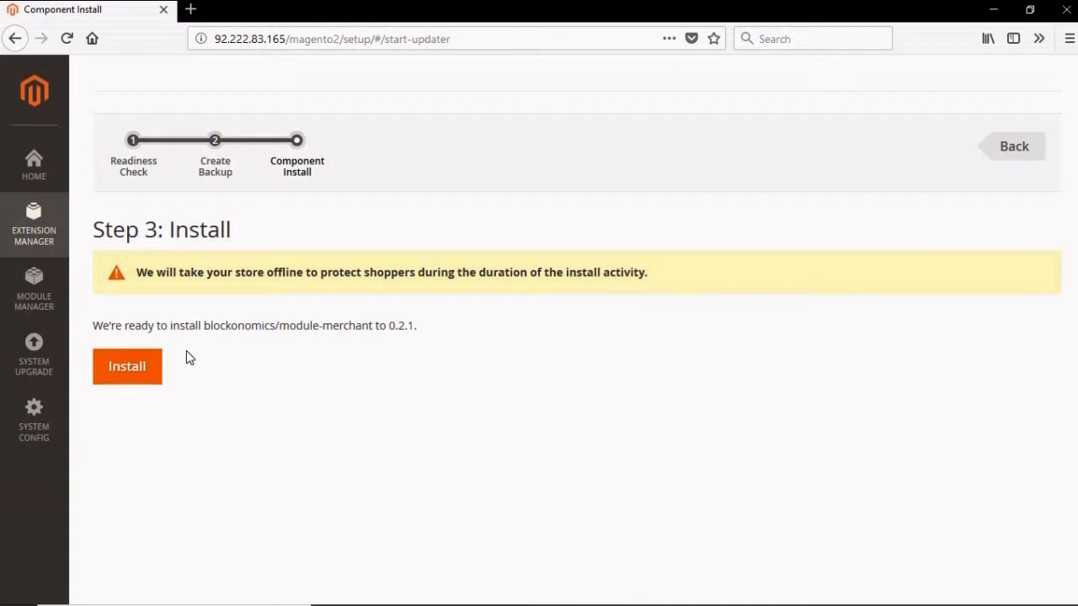
mouse_move(332, 385)
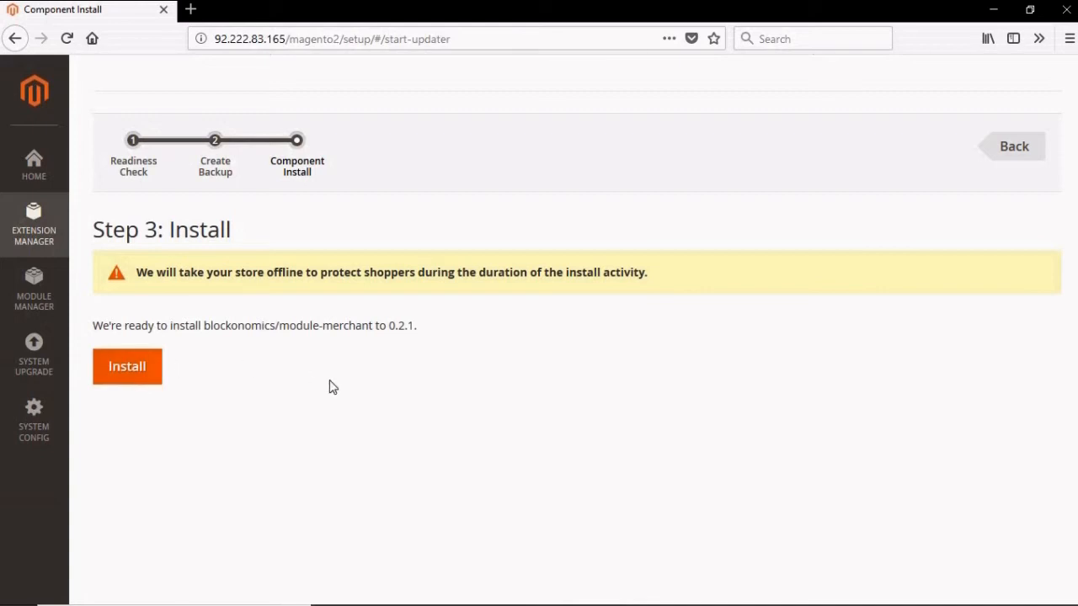
mouse_move(232, 347)
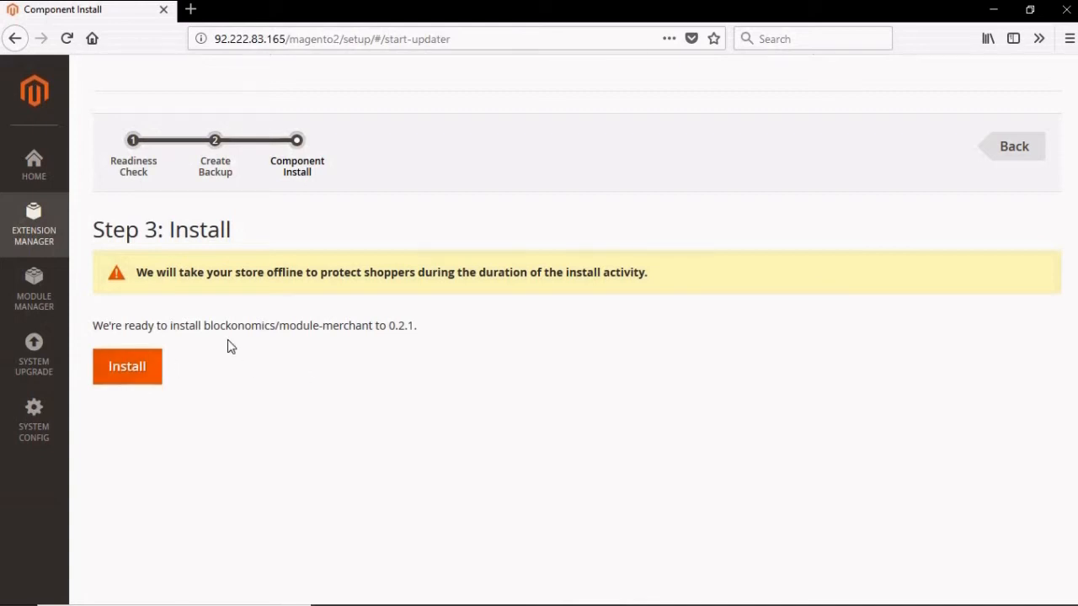
click(126, 367)
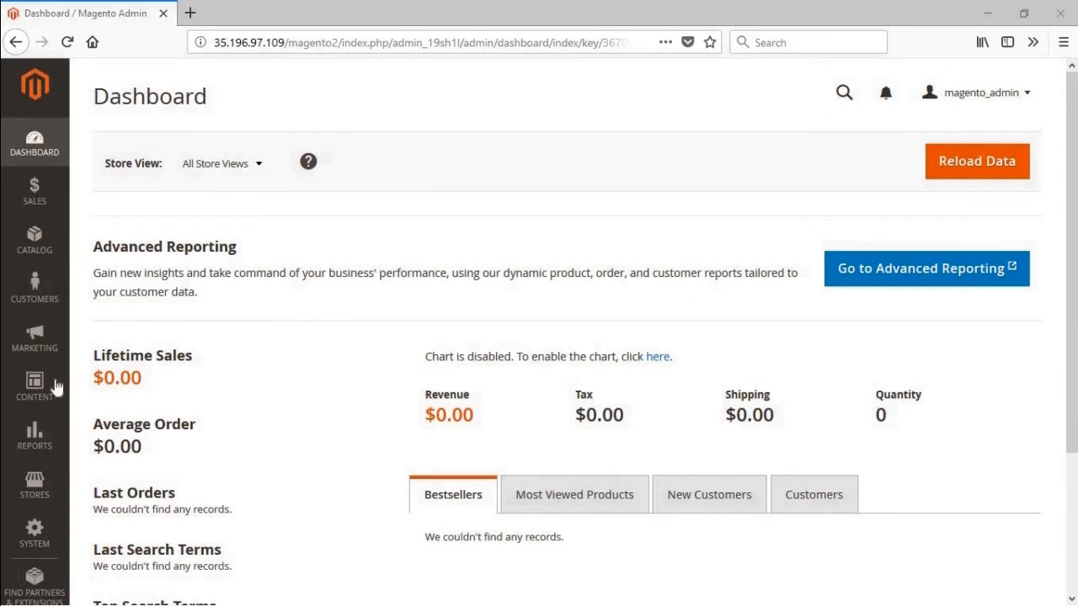
mouse_move(44, 485)
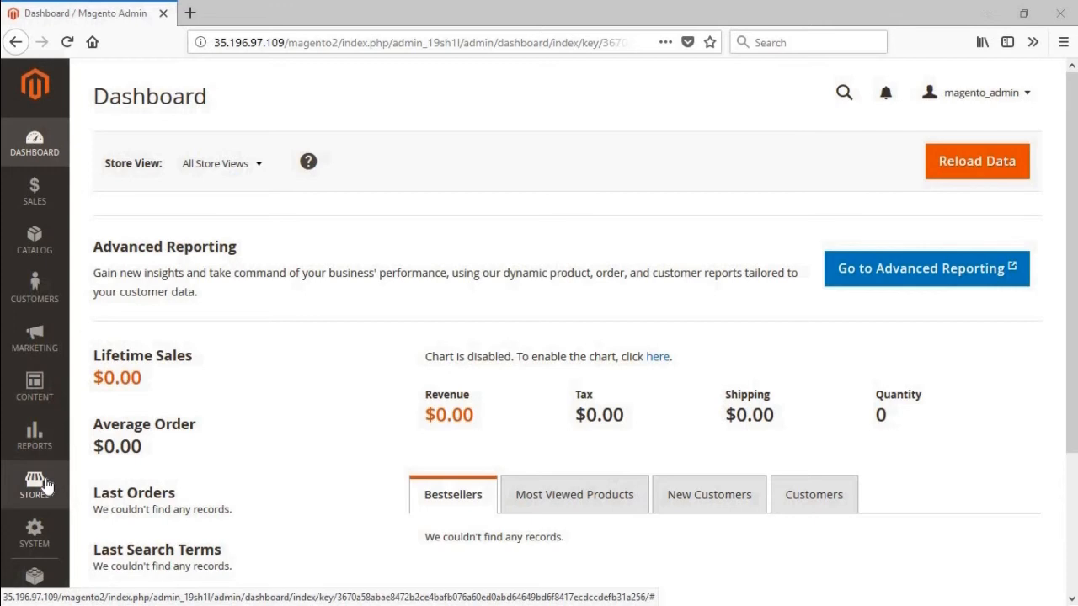
Step: Go to Stores > Configuration to reach the sales settings sections
click(34, 485)
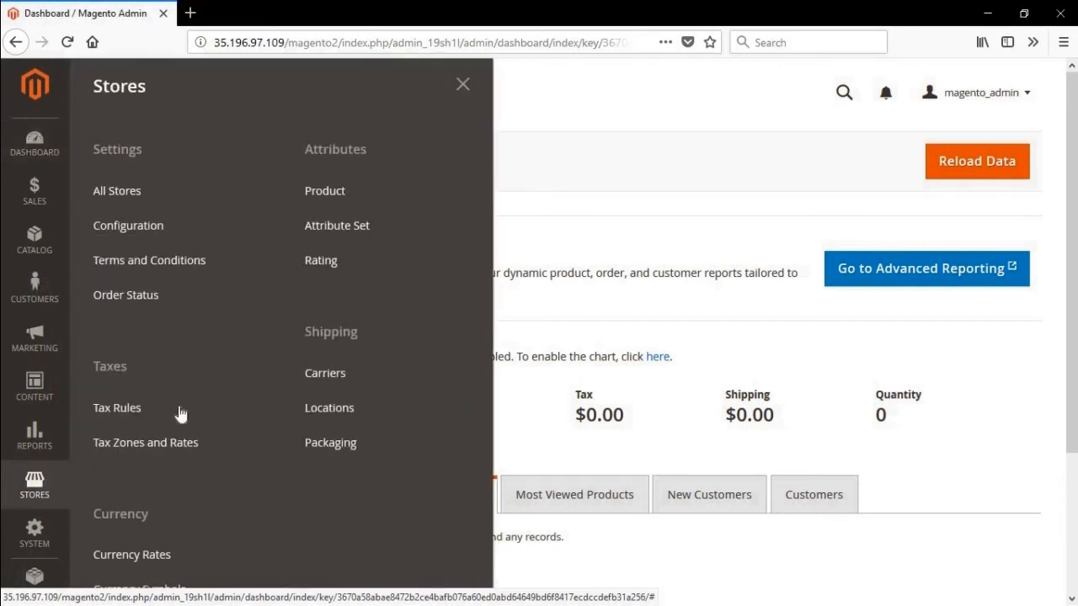
mouse_move(151, 232)
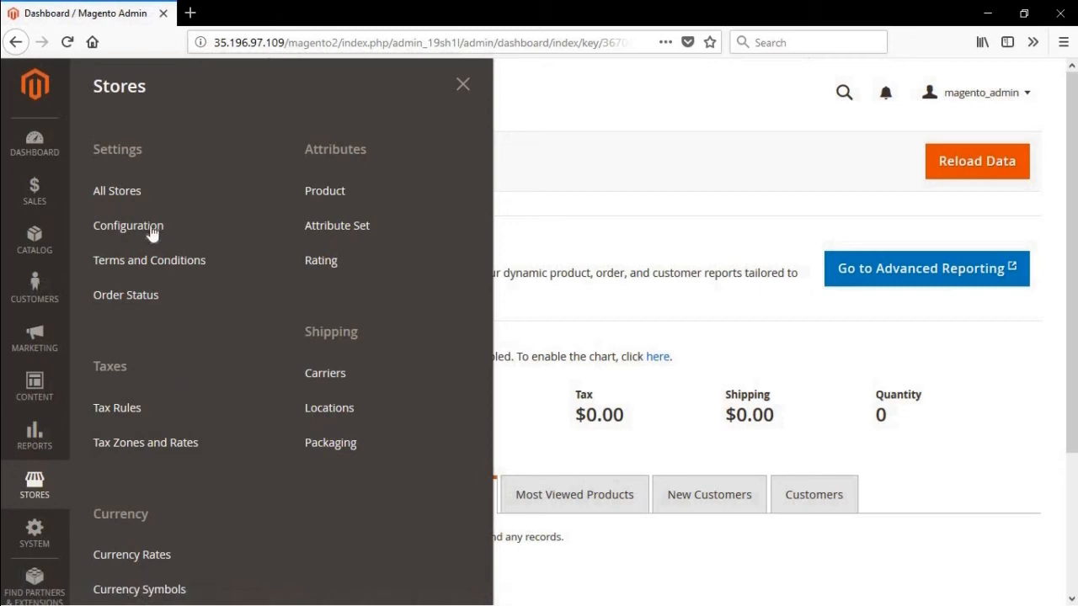
click(128, 225)
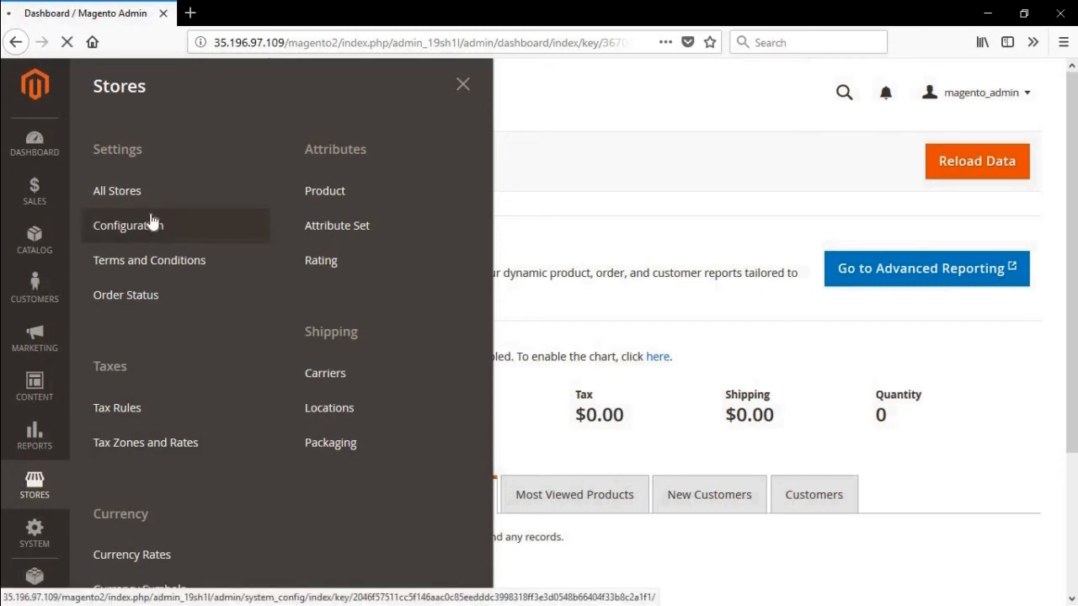
click(128, 226)
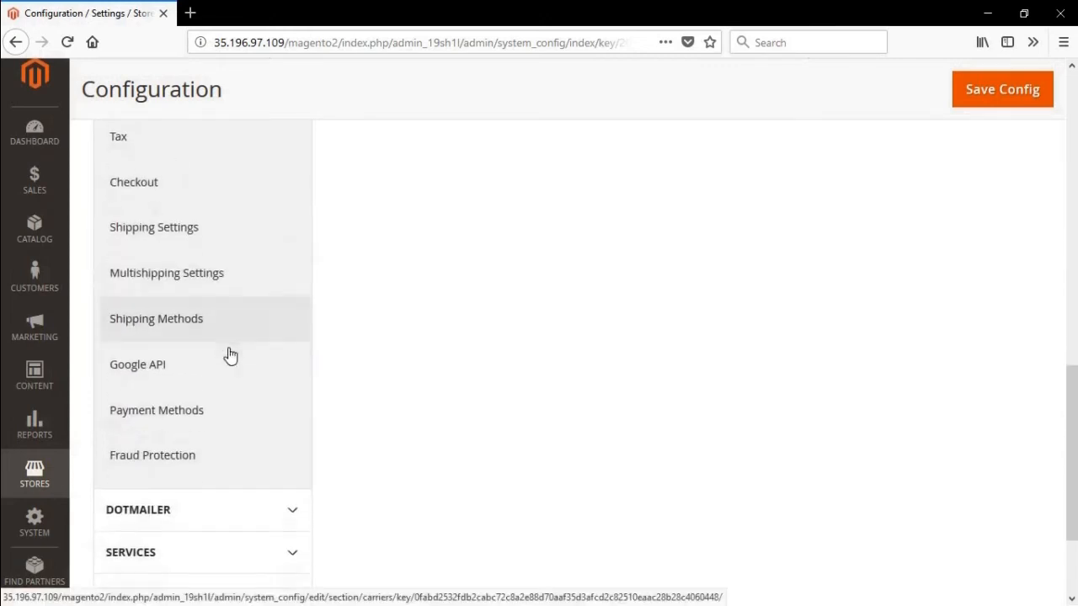
Step: Set the Bitcoin payment method to Enabled: Yes under Sales > Payment Methods
click(155, 410)
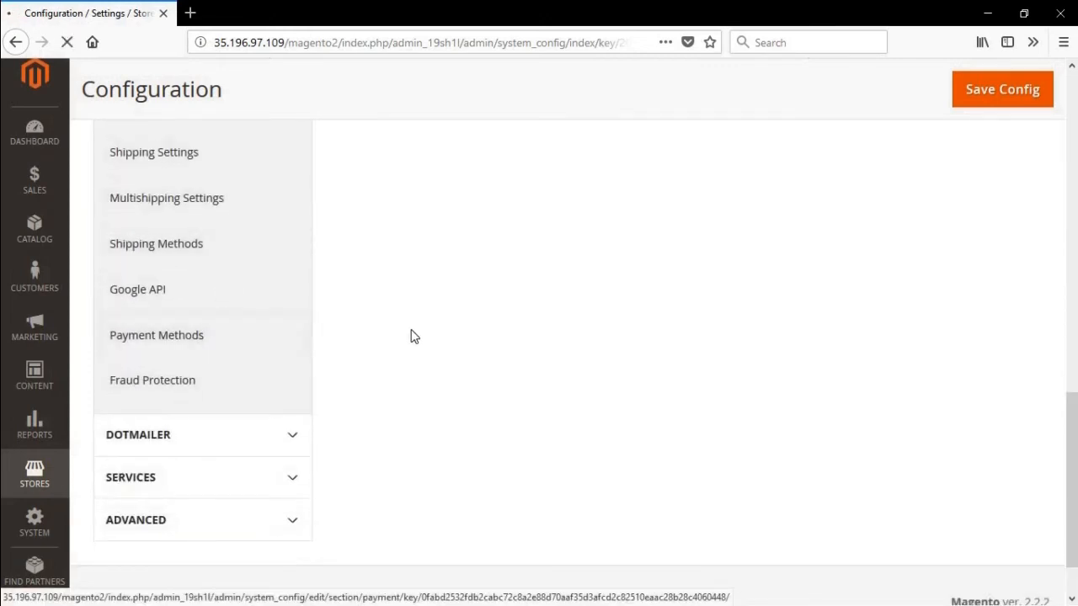
click(155, 335)
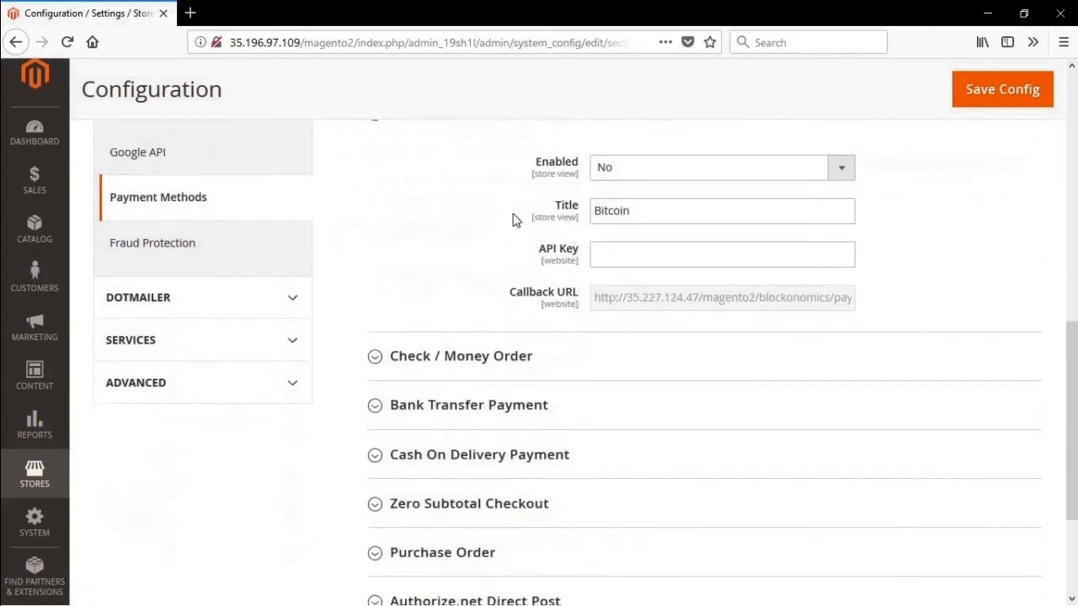
click(720, 252)
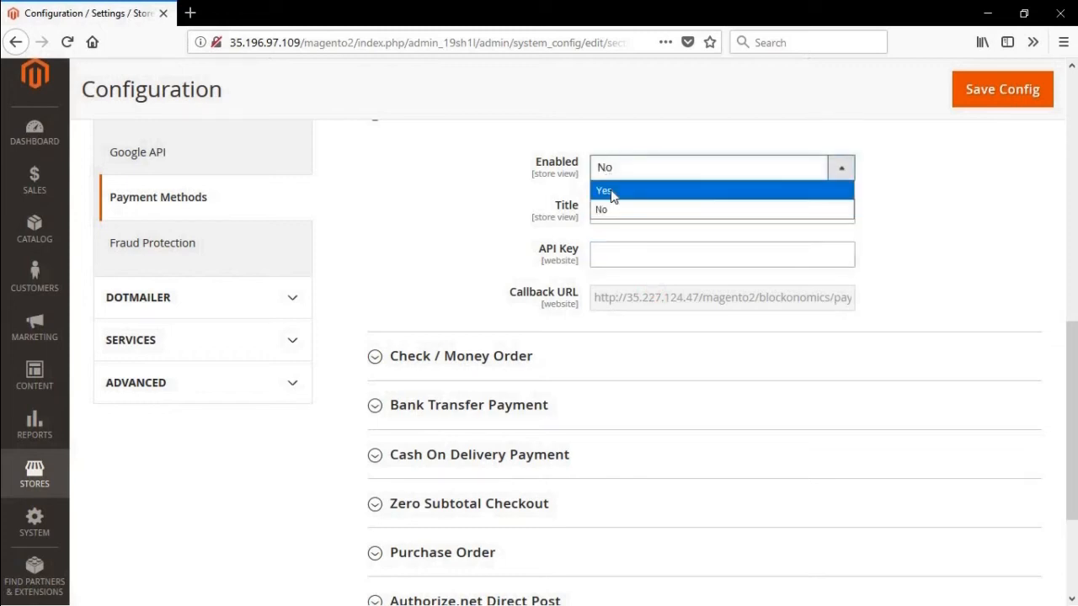
click(603, 188)
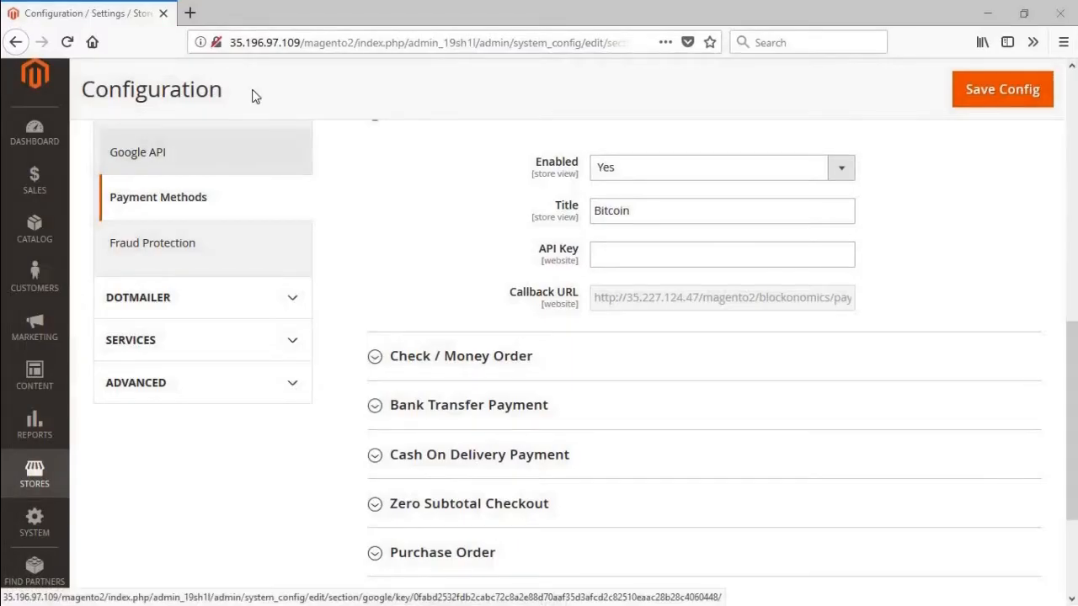
Step: Enter blockonomics.co in a new browser tab's address bar
text(blockonomics.co/)
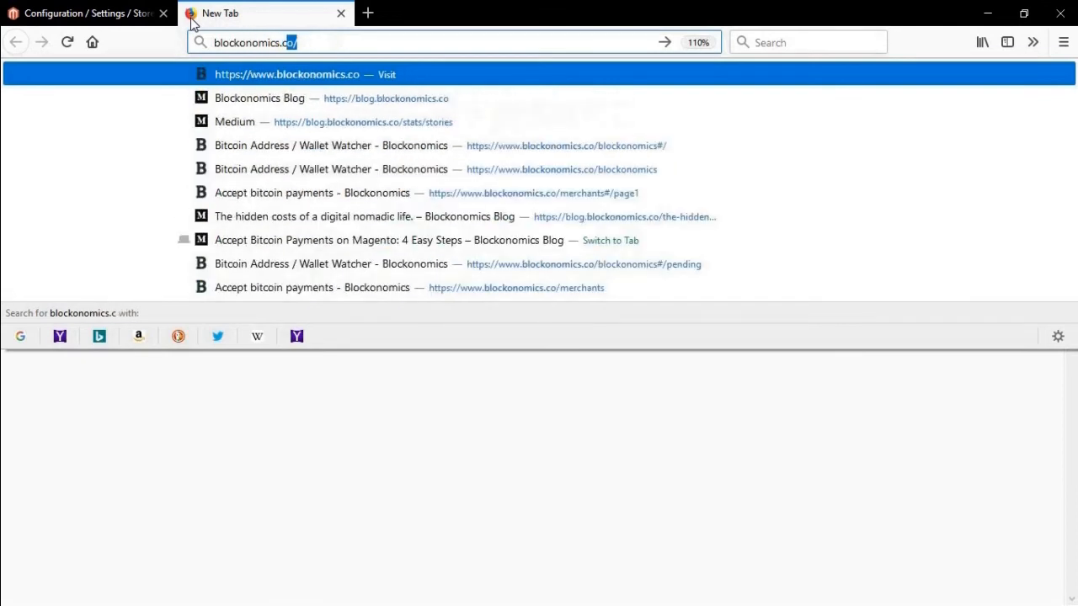
Step: Log in to the Blockonomics Wallet Watcher account with email and password
click(299, 74)
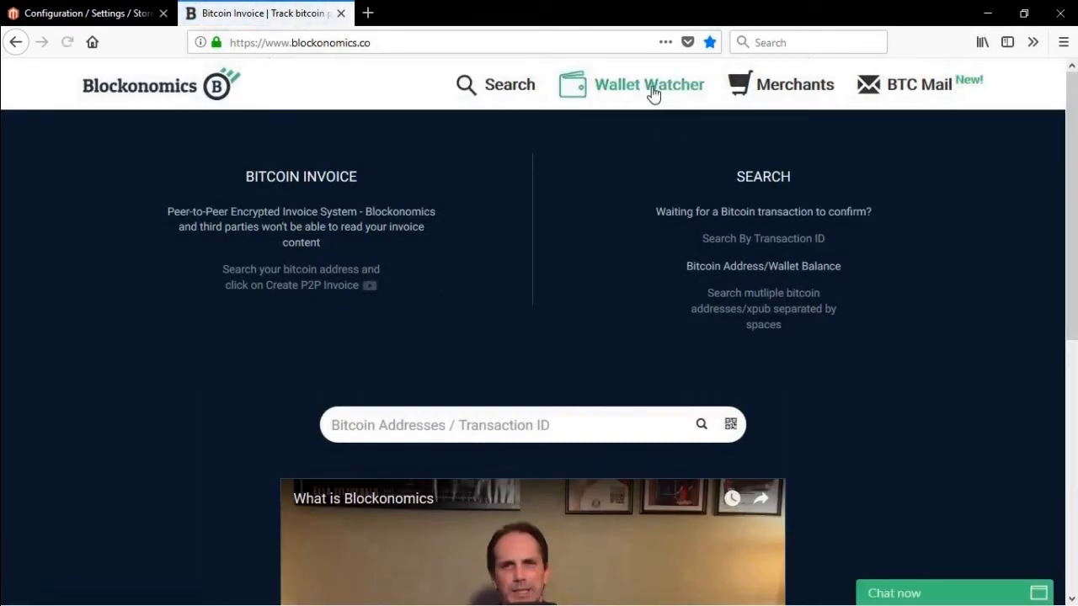
click(650, 84)
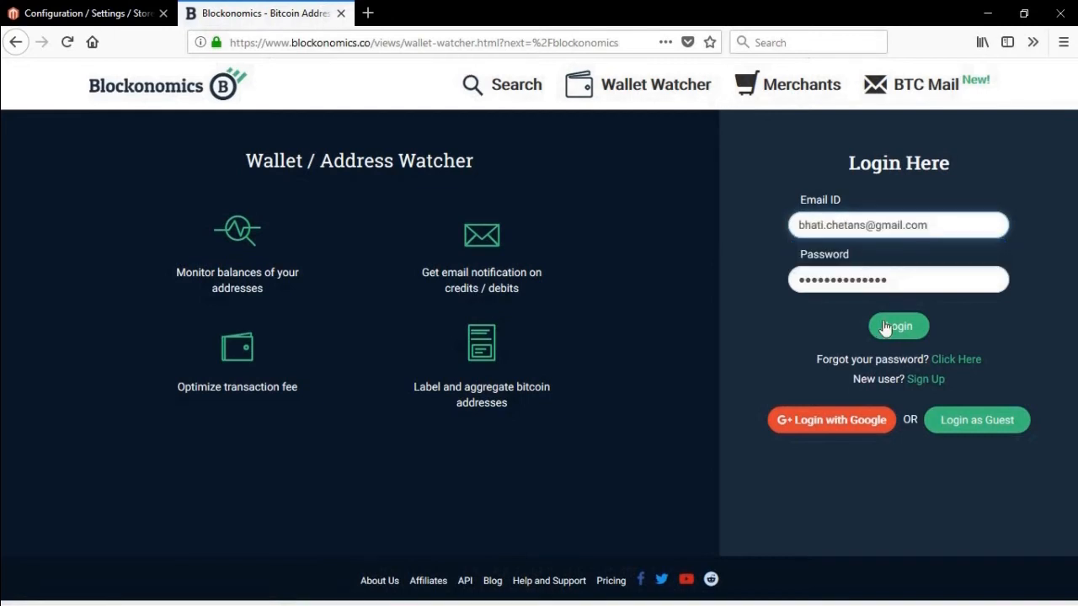
click(897, 326)
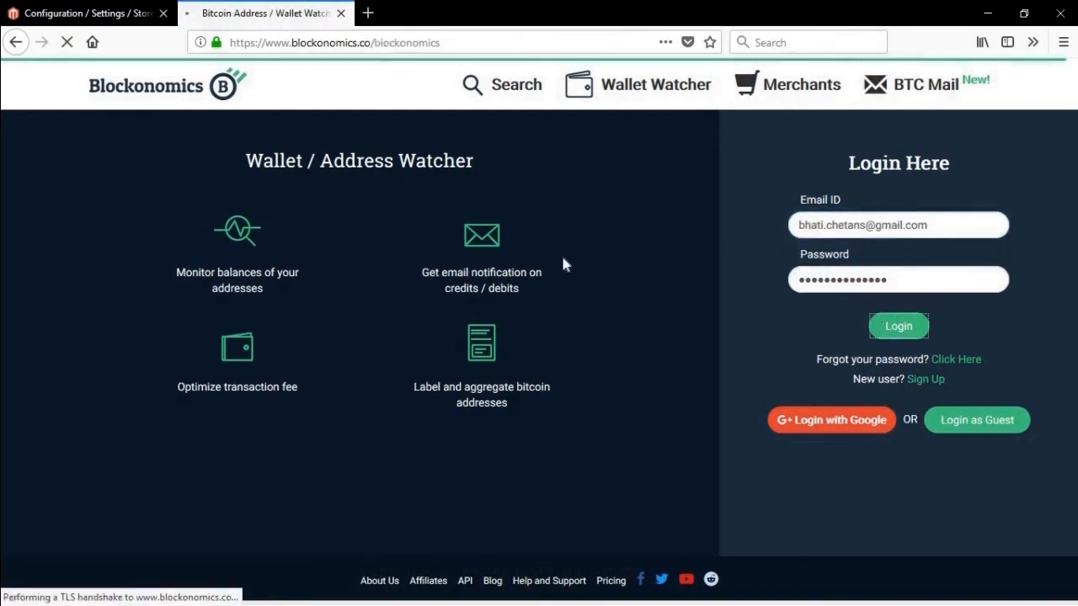
click(897, 326)
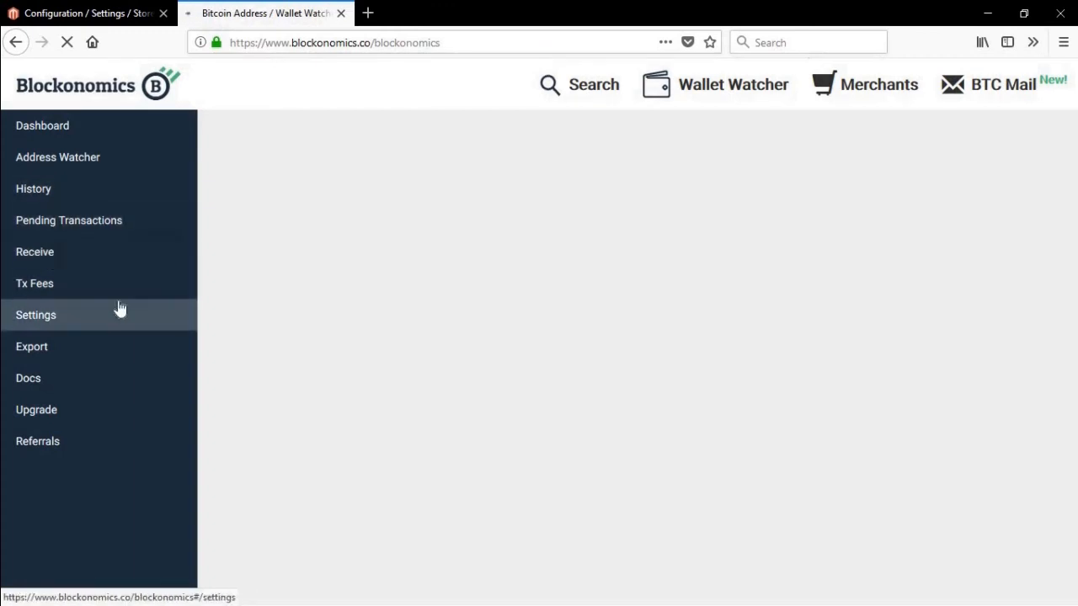
Step: Select and copy the API key from the Blockonomics Settings page
click(35, 315)
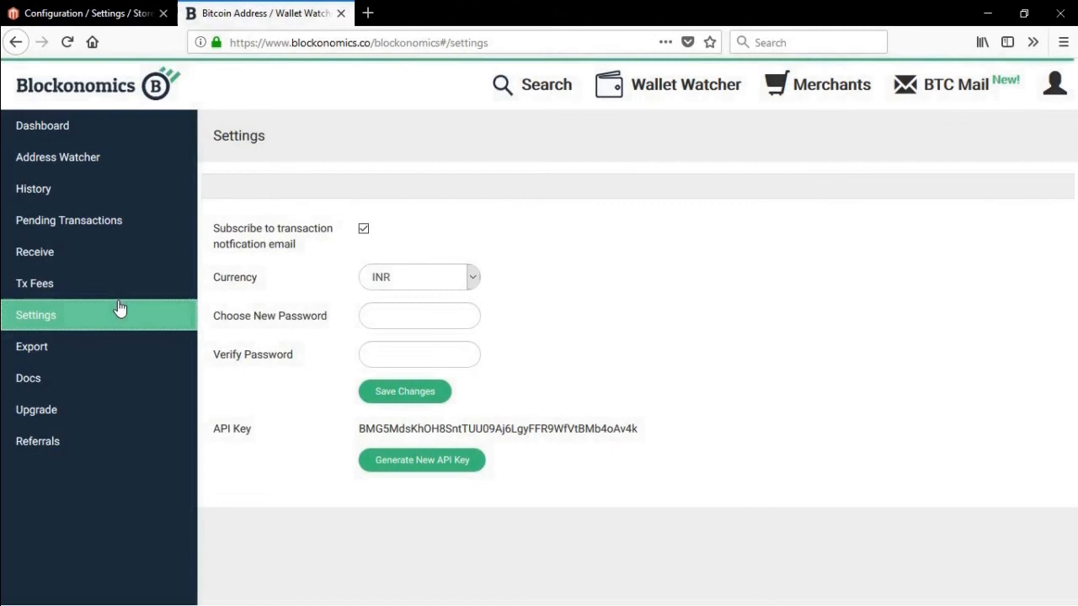
mouse_move(396, 478)
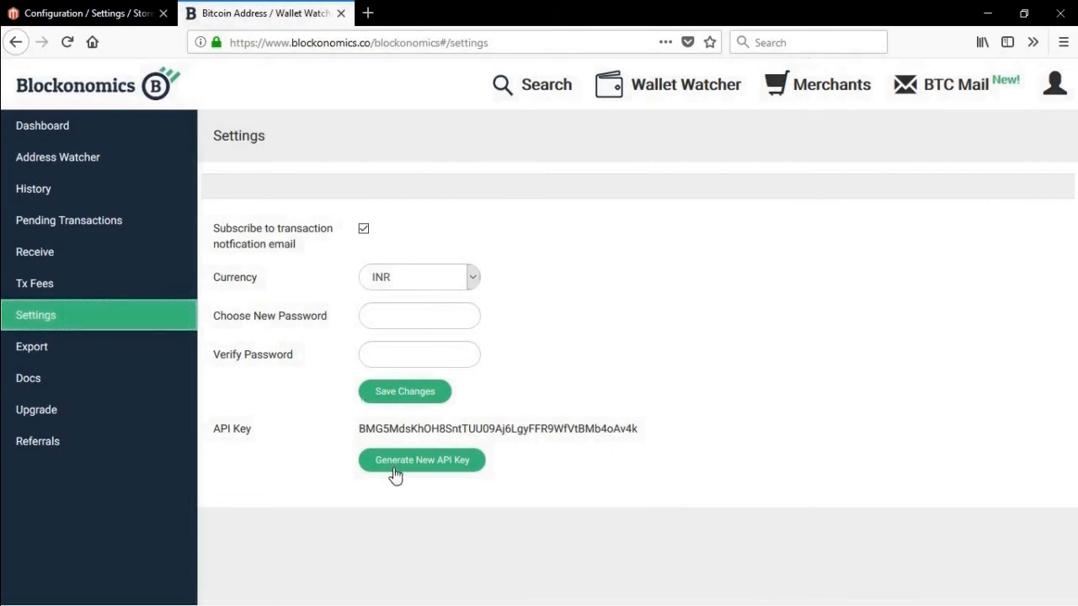
click(421, 460)
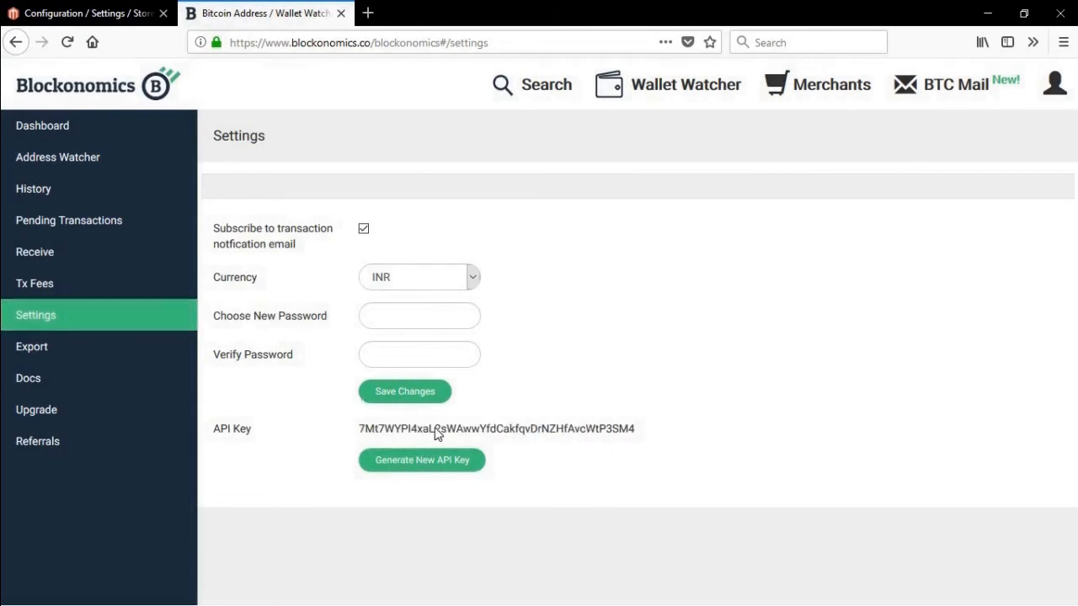
right_click(436, 430)
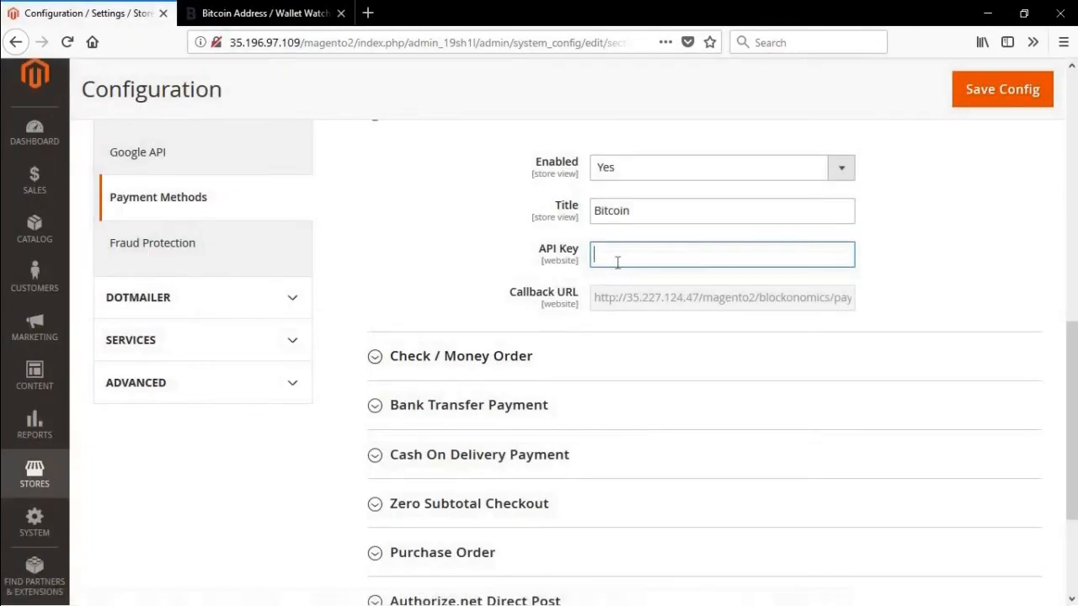
Step: Paste the copied Blockonomics API key into the Bitcoin - Blockonomics API Key field
click(1002, 90)
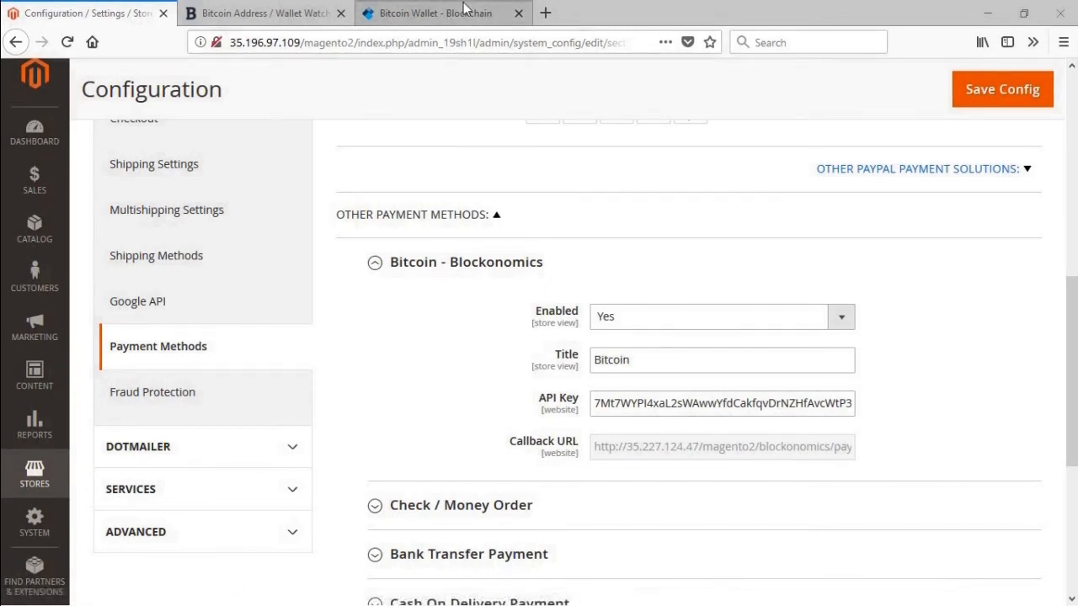
click(444, 13)
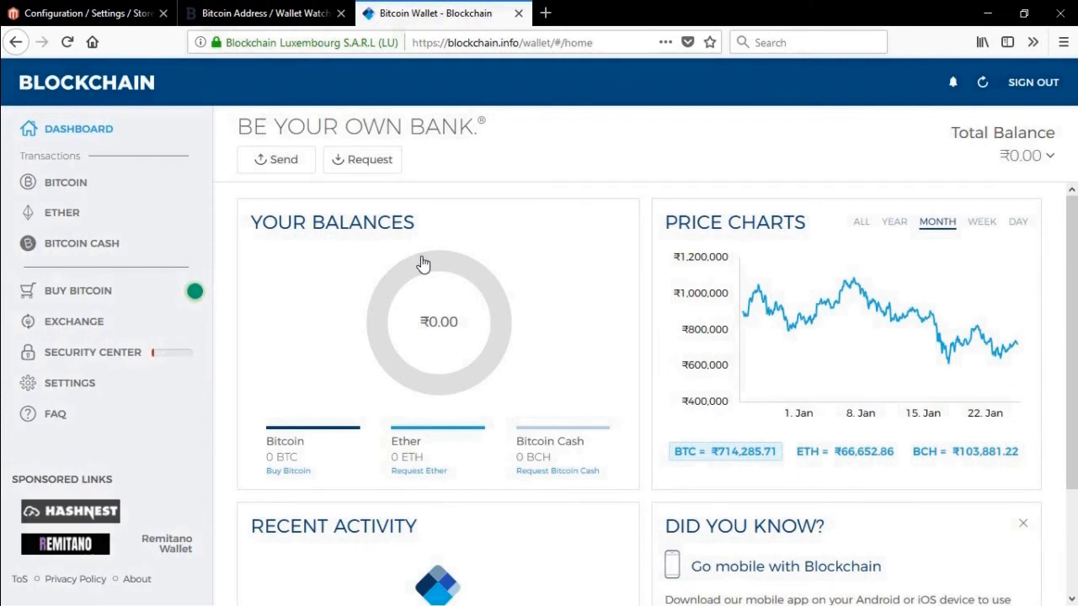
mouse_move(47, 343)
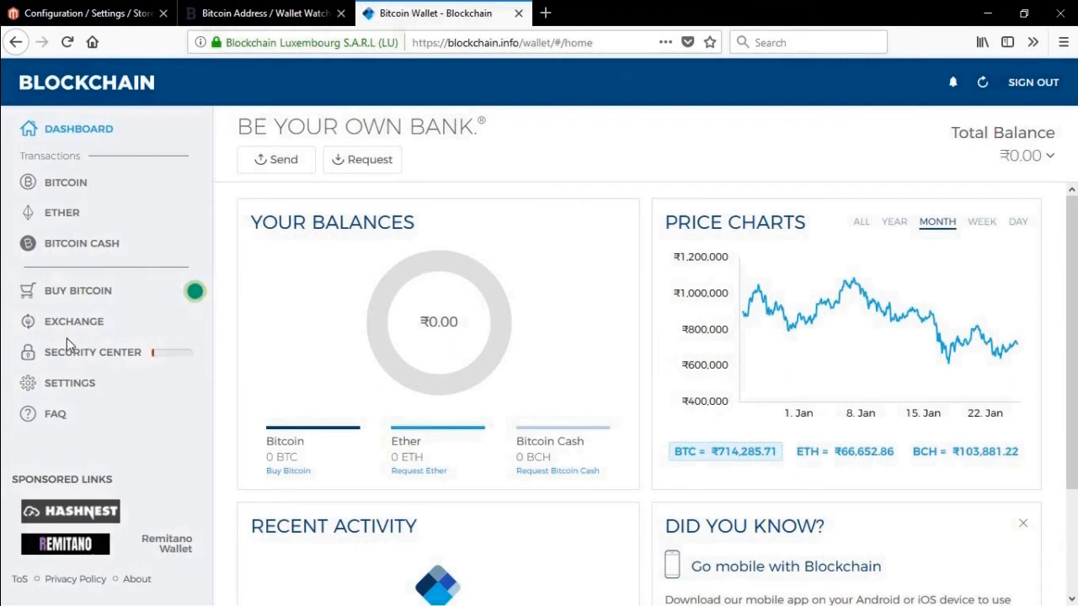
Step: Request Show xPub for My Bitcoin Wallet via Settings > Addresses > Manage > More Options
click(71, 384)
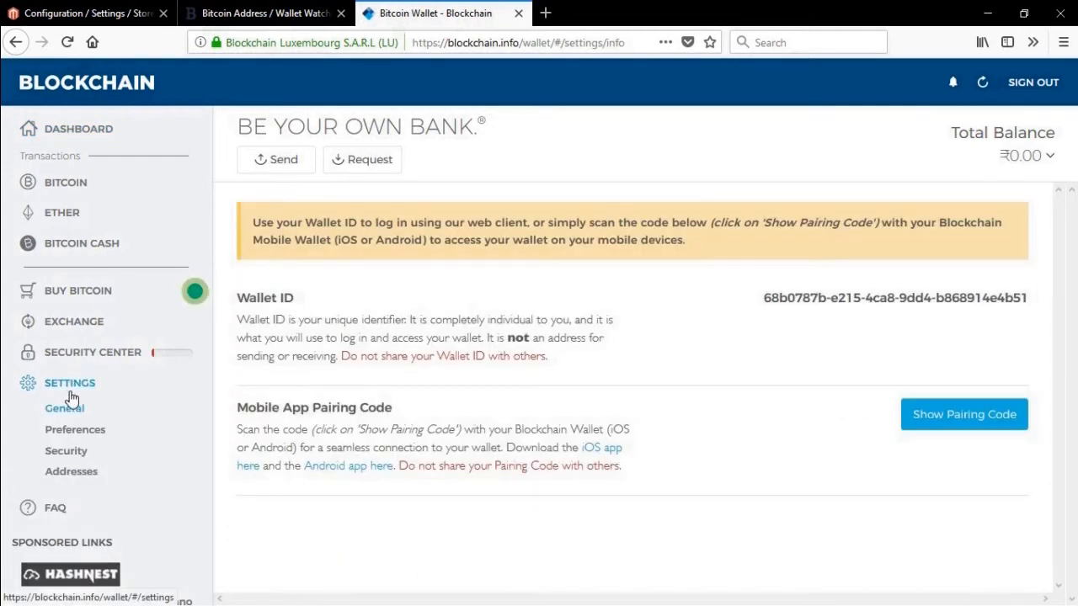
click(71, 472)
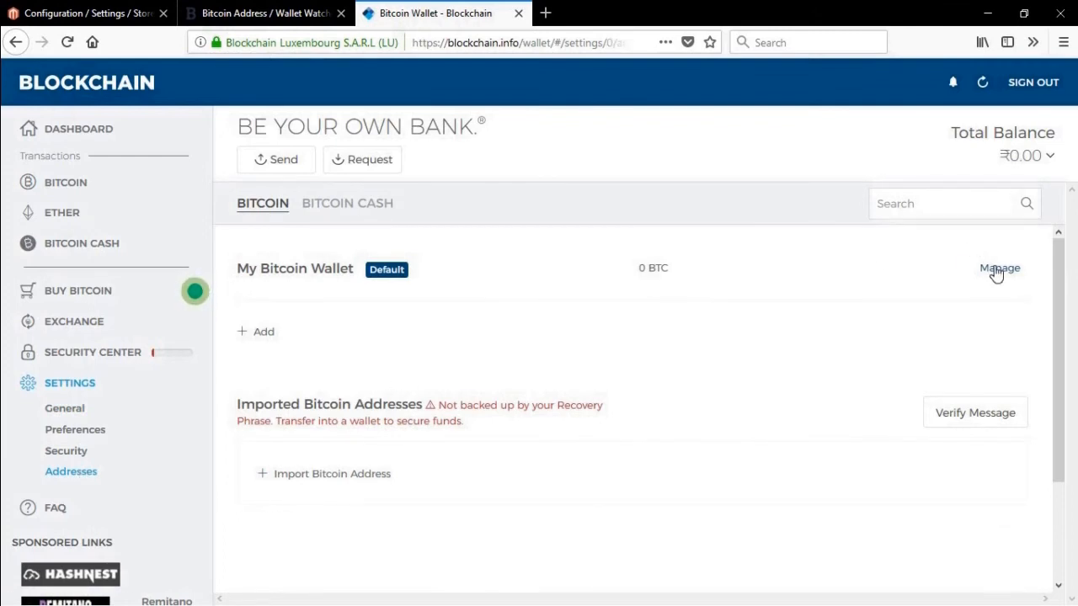
click(995, 267)
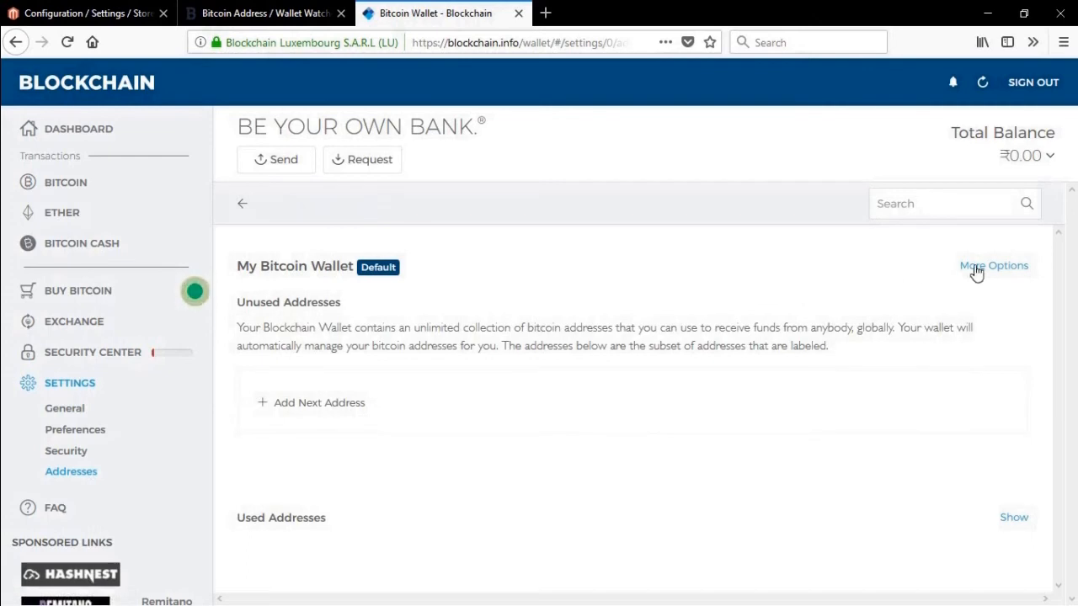
click(990, 266)
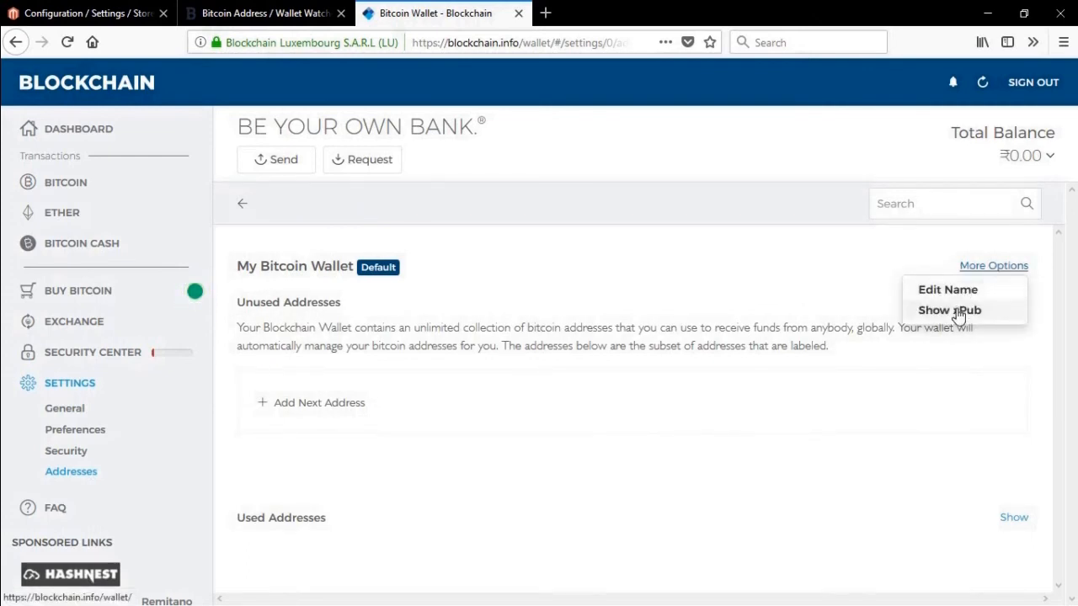
click(950, 310)
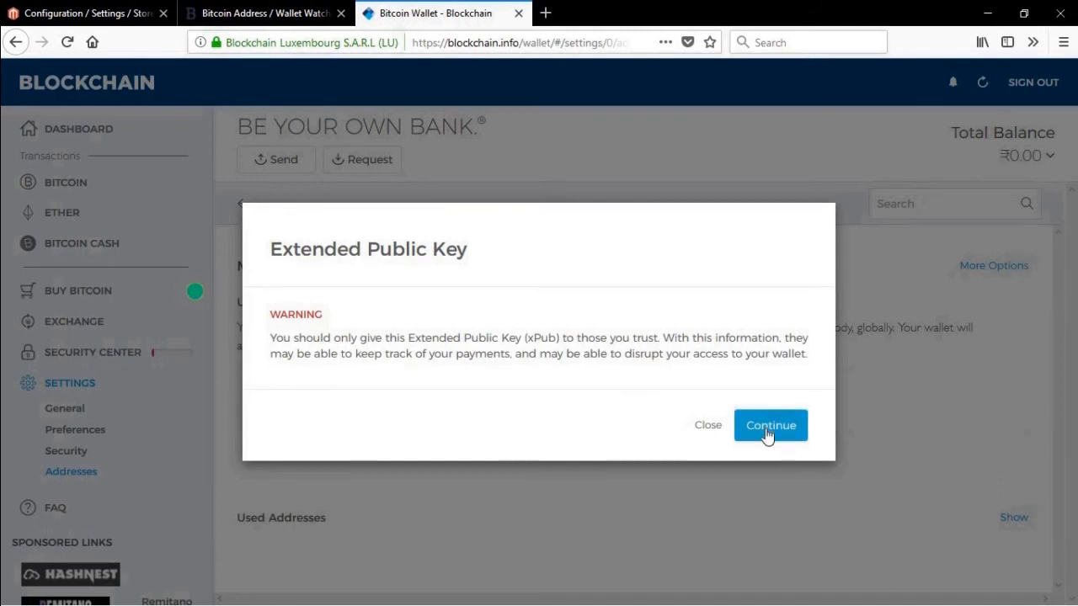
Step: Accept the warning, copy the default wallet's revealed xPub, and return to Blockonomics
click(771, 424)
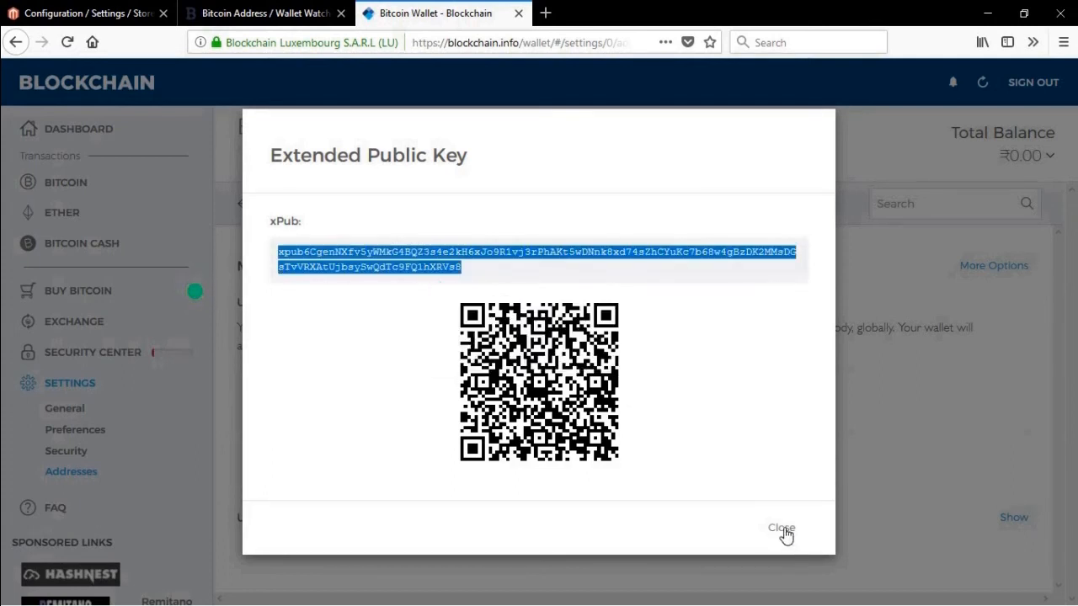
click(778, 527)
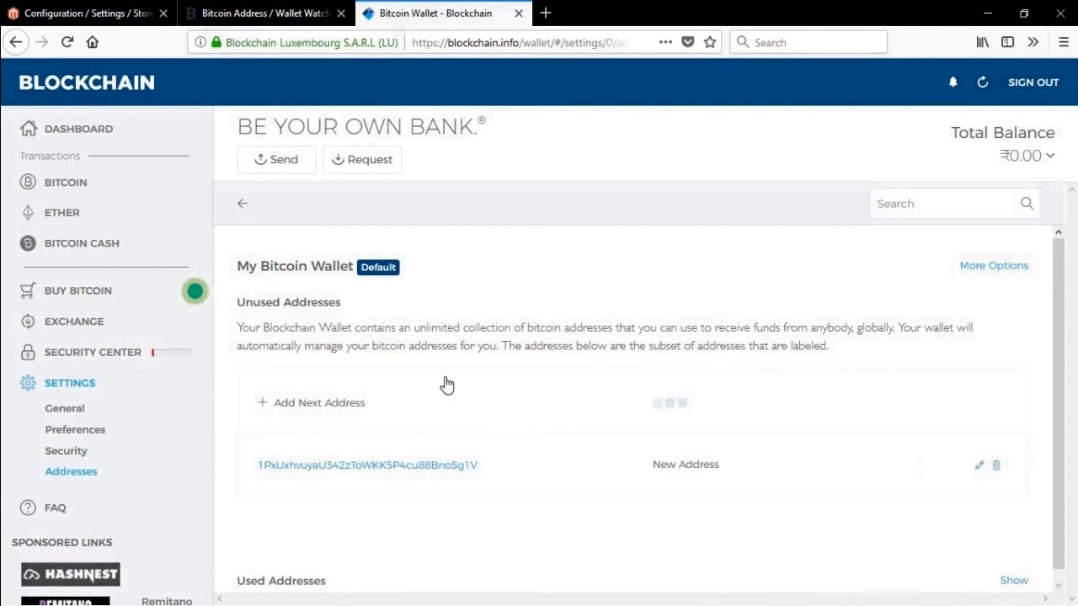
mouse_move(518, 115)
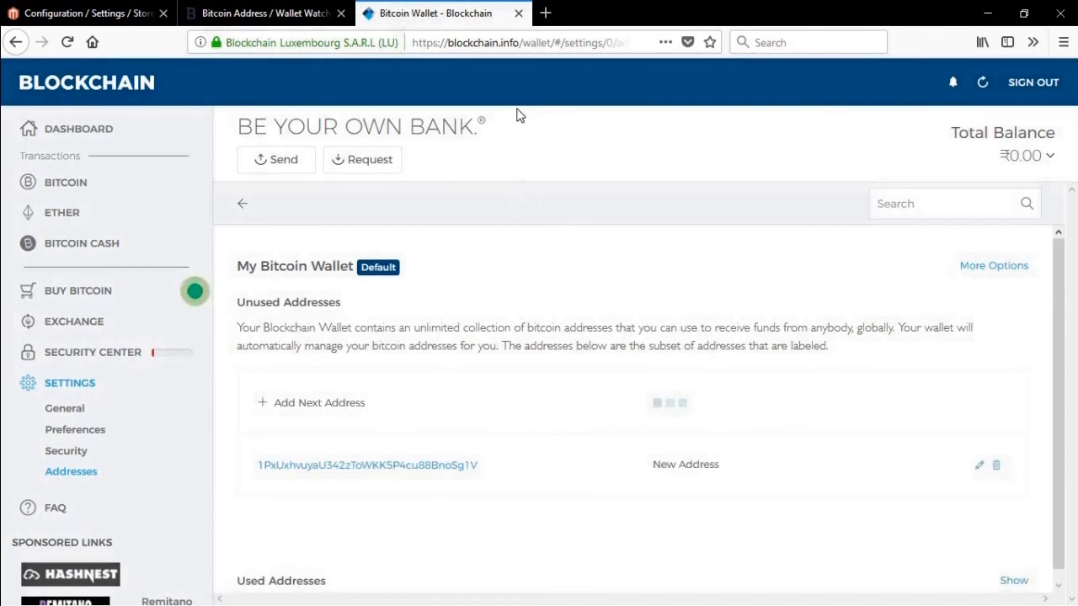
click(269, 14)
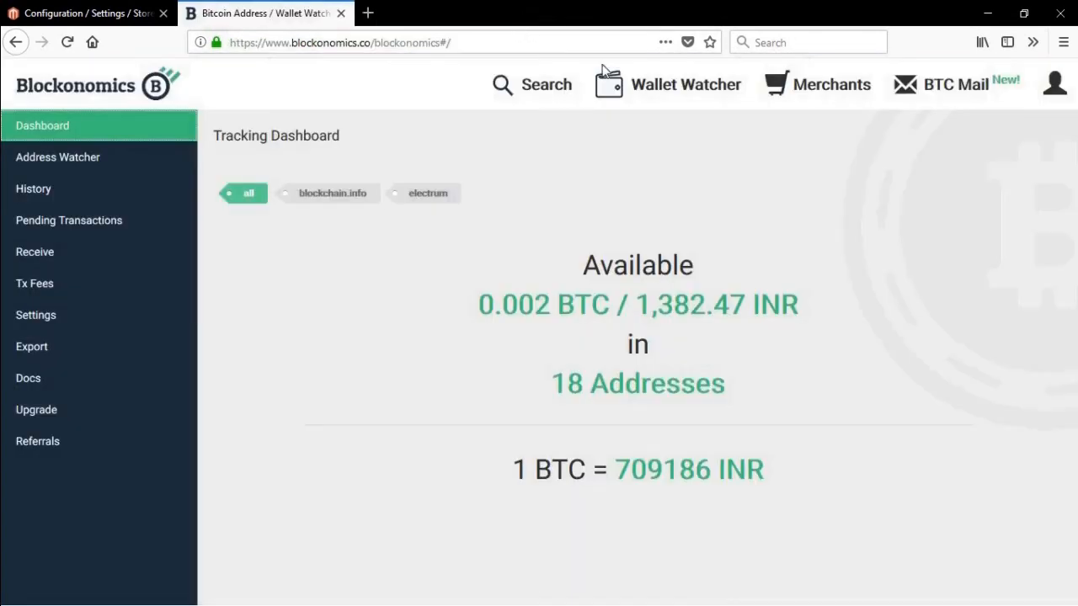
mouse_move(152, 192)
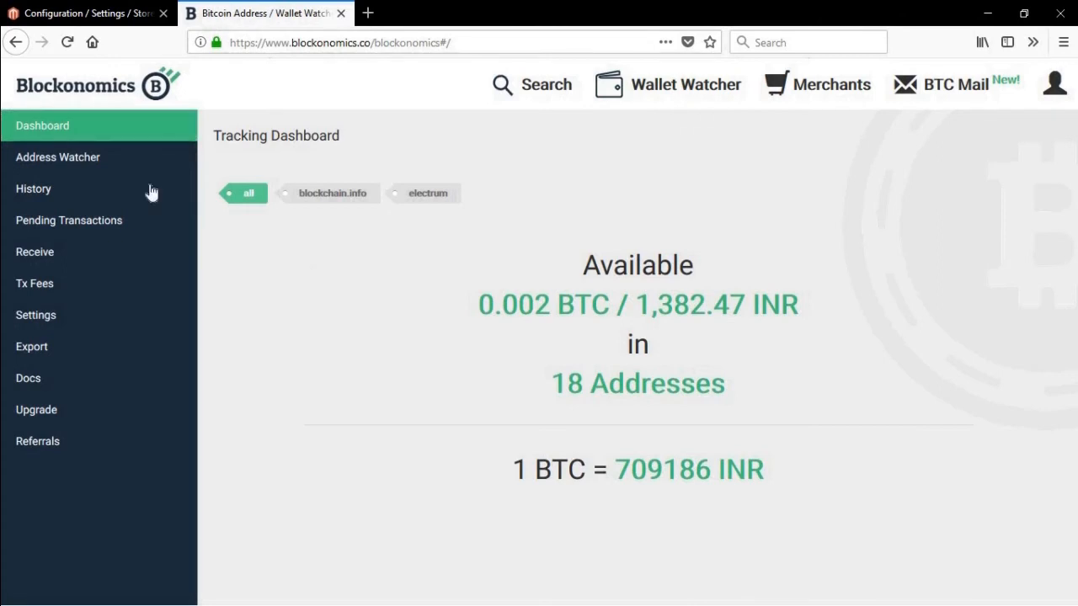
mouse_move(387, 380)
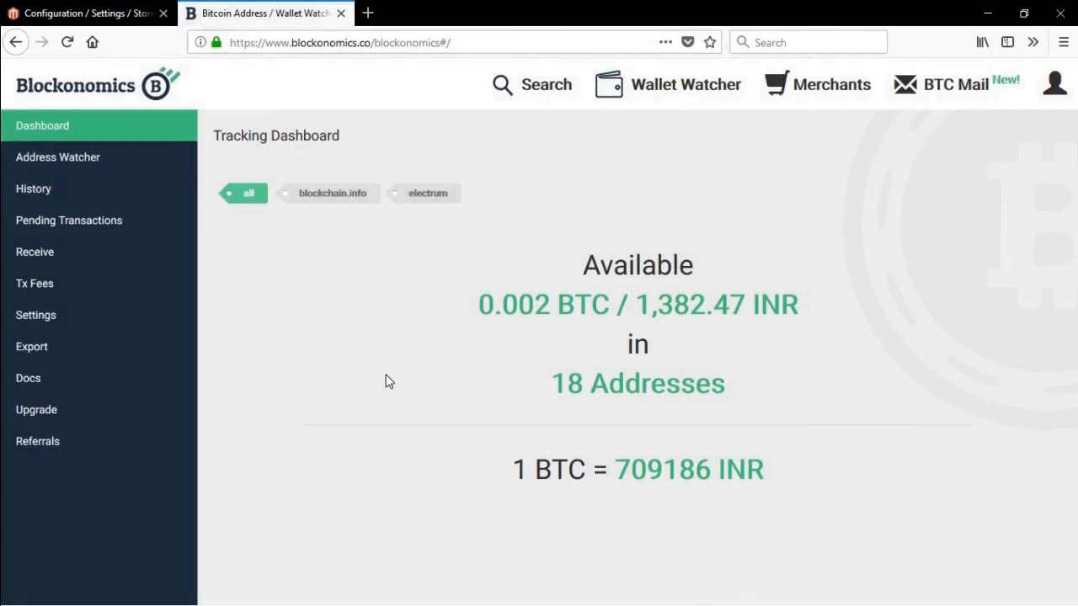
mouse_move(648, 95)
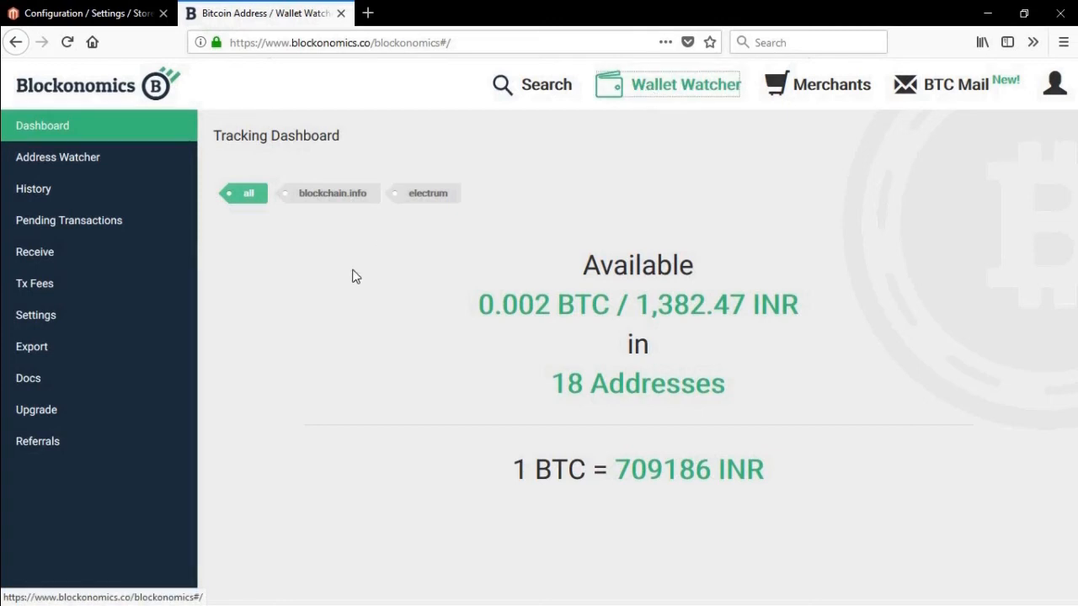
mouse_move(94, 173)
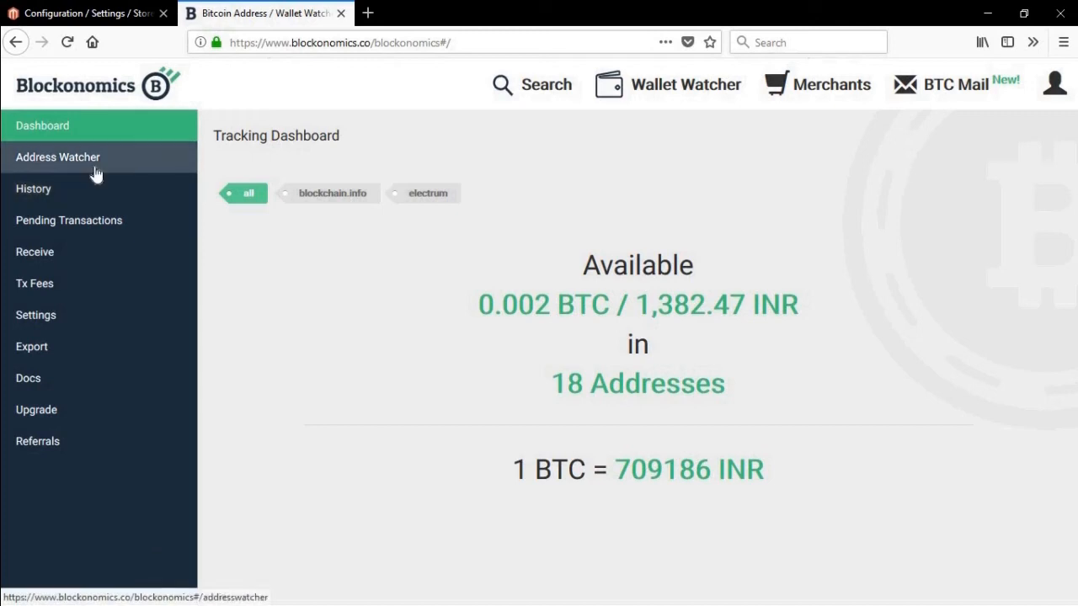
Step: Paste the xPub as a New Address in Wallet Watcher so it appears in the Address Watcher list
click(58, 157)
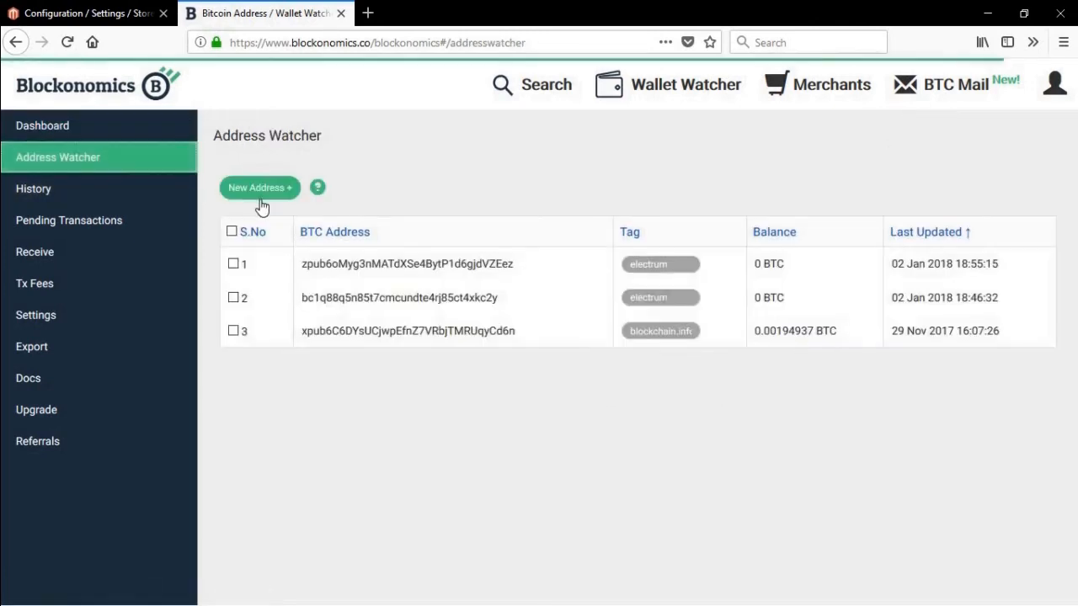
click(259, 187)
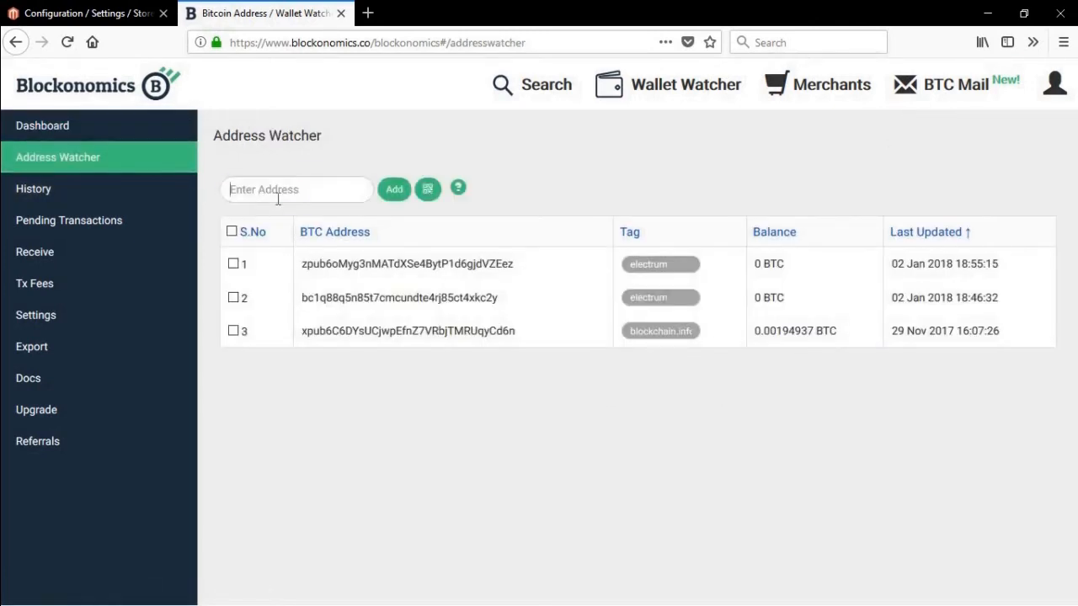
right_click(296, 189)
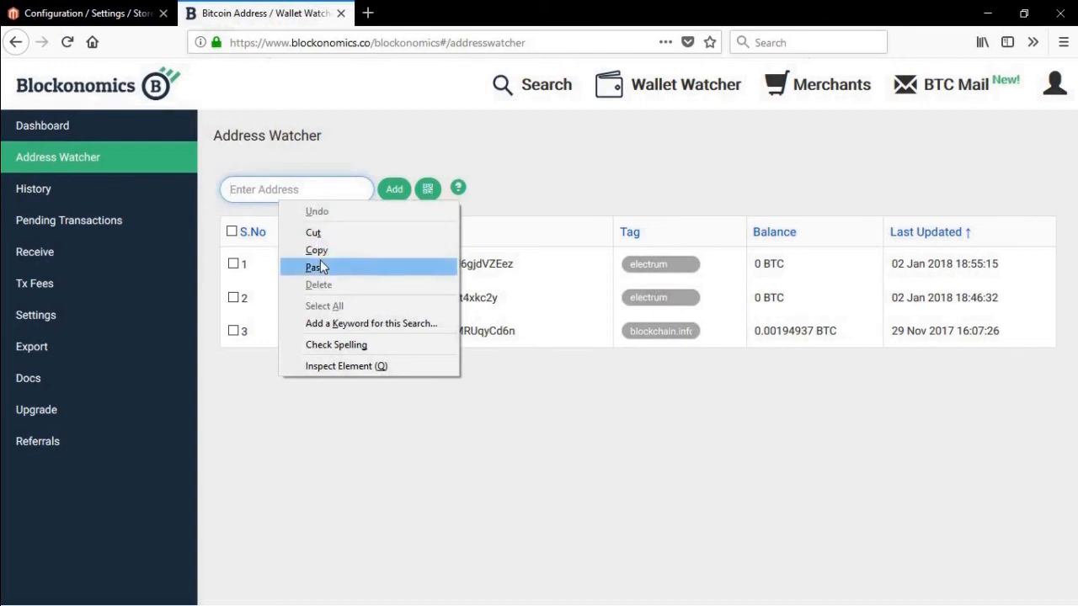
click(313, 266)
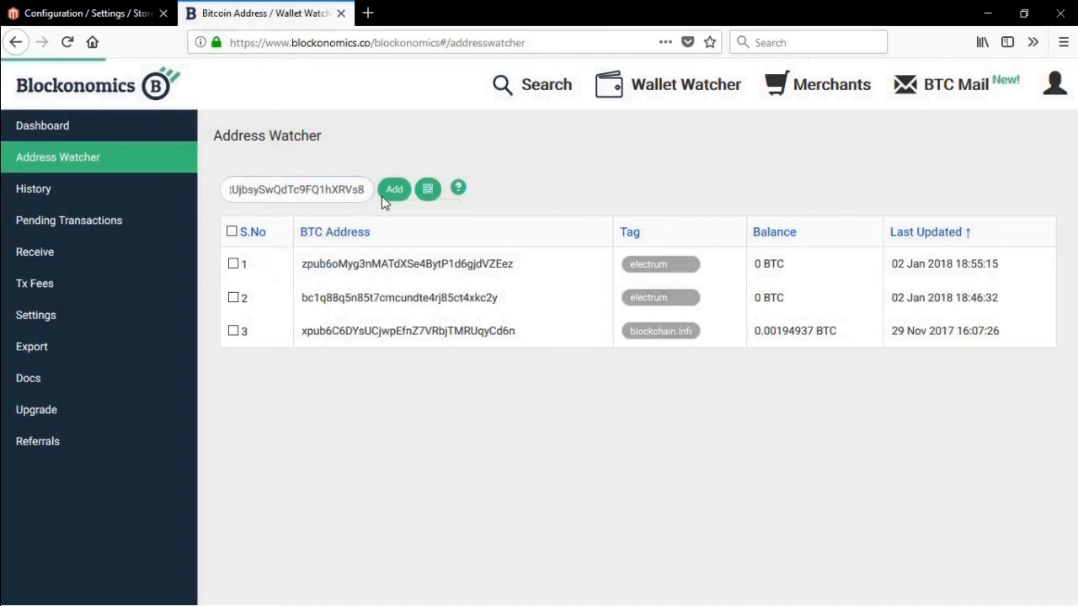
click(394, 188)
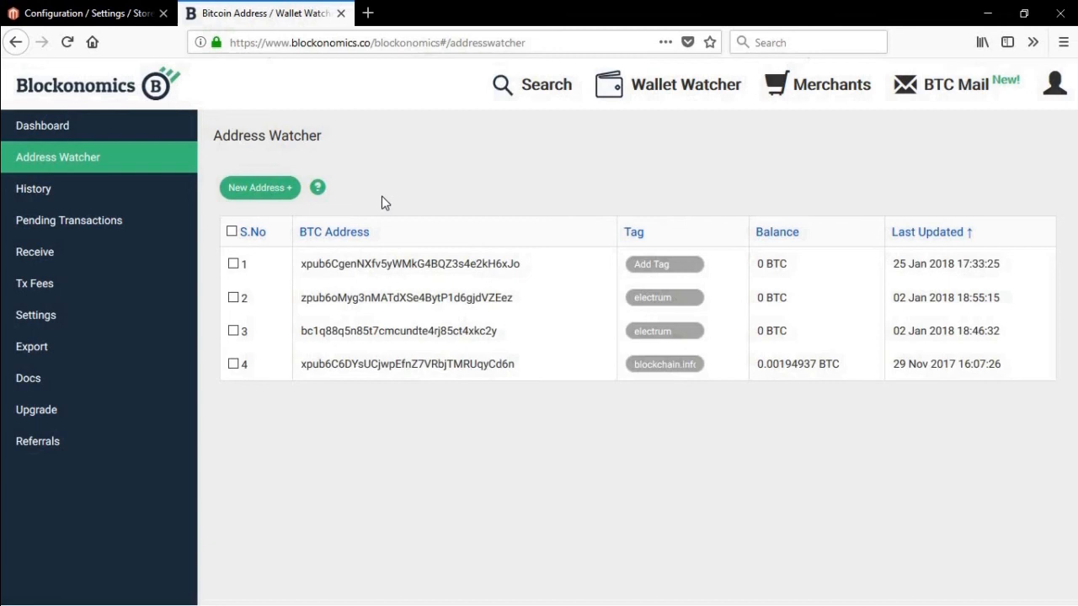
mouse_move(416, 192)
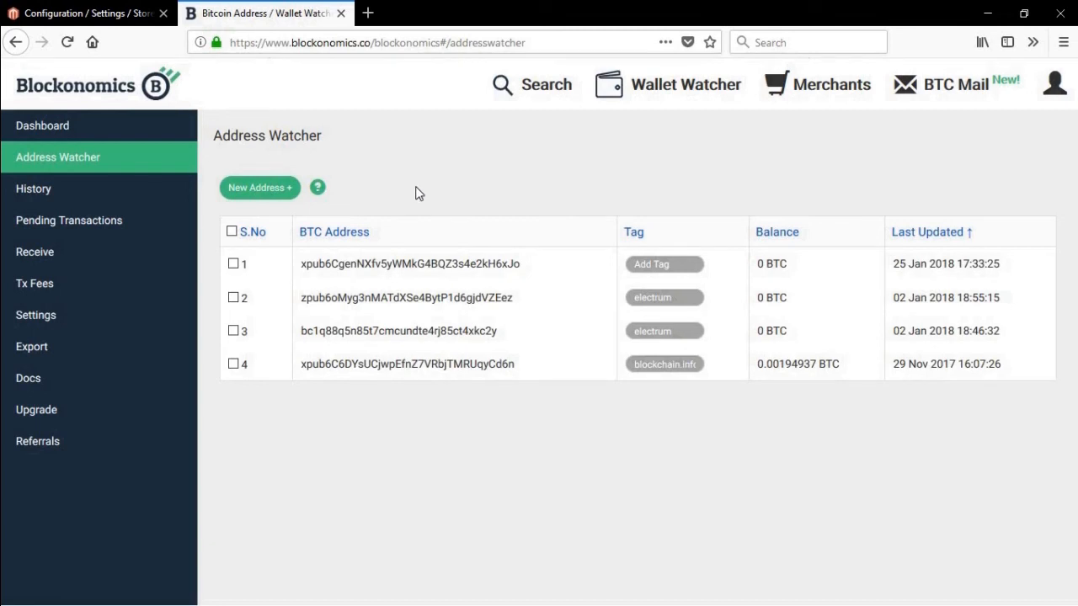
mouse_move(436, 192)
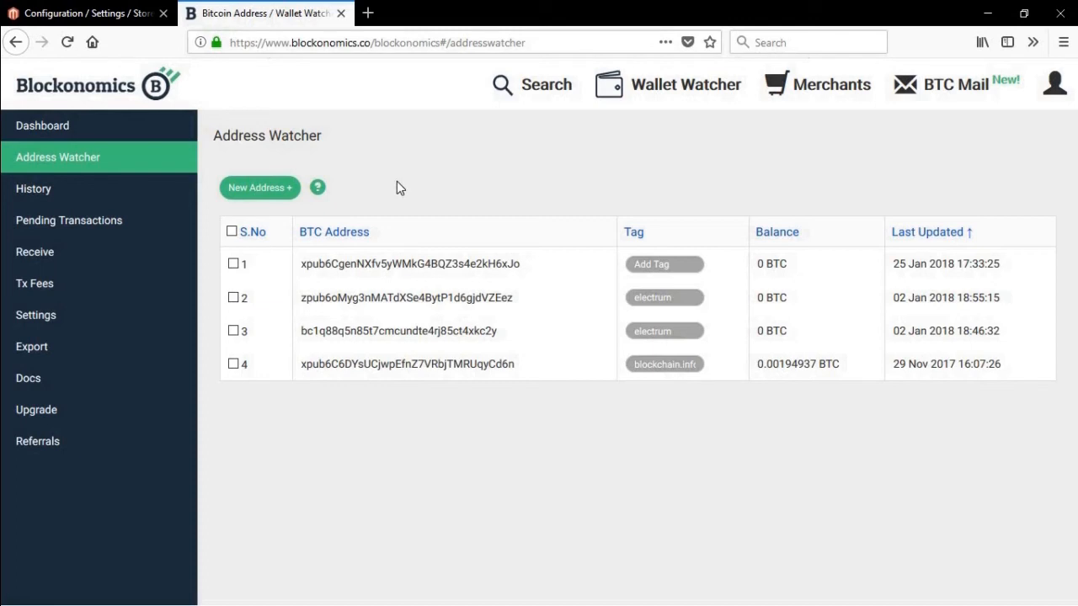
mouse_move(388, 183)
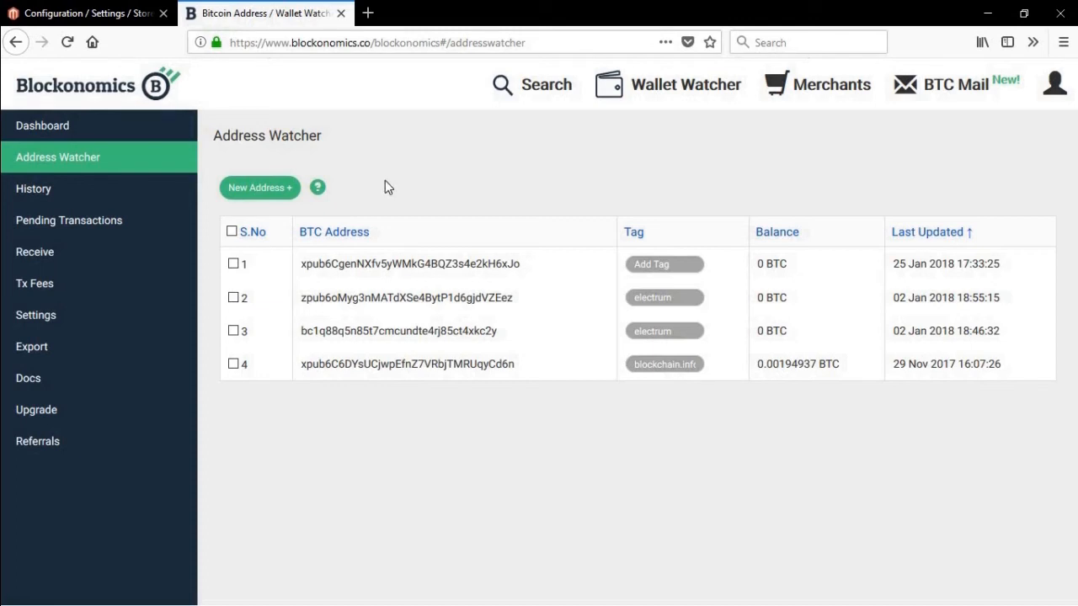
mouse_move(85, 14)
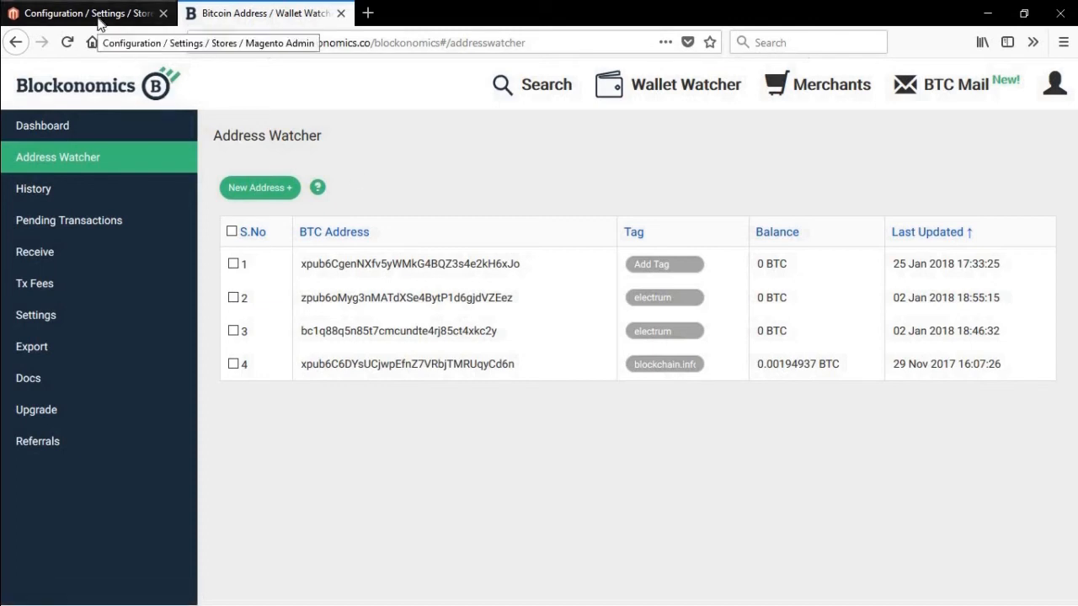
Step: Copy the Callback URL under Bitcoin - Blockonomics in Magento and return to Blockonomics
click(84, 14)
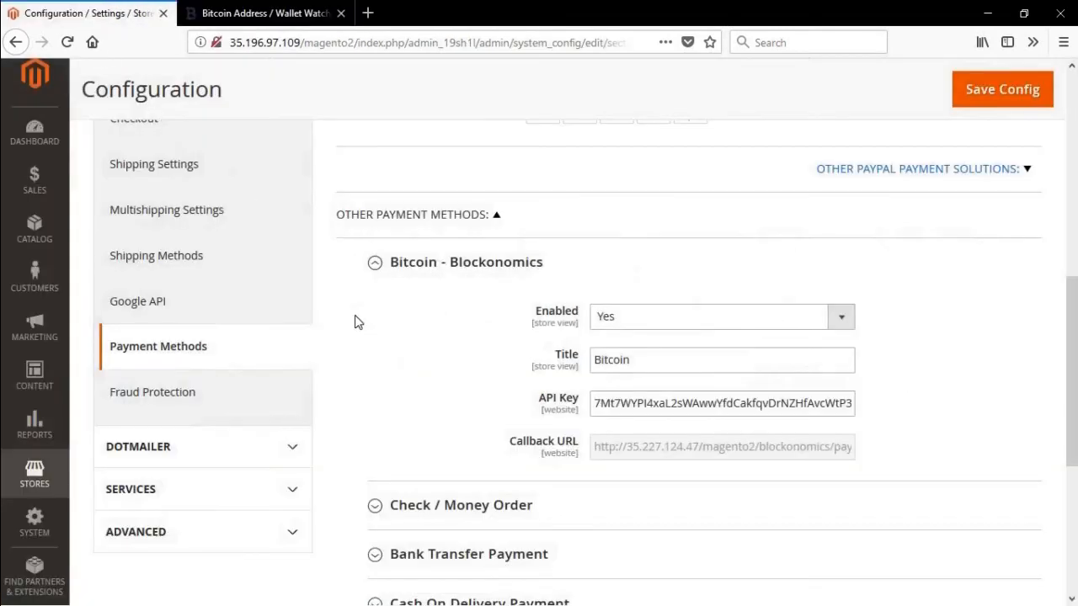
double_click(728, 461)
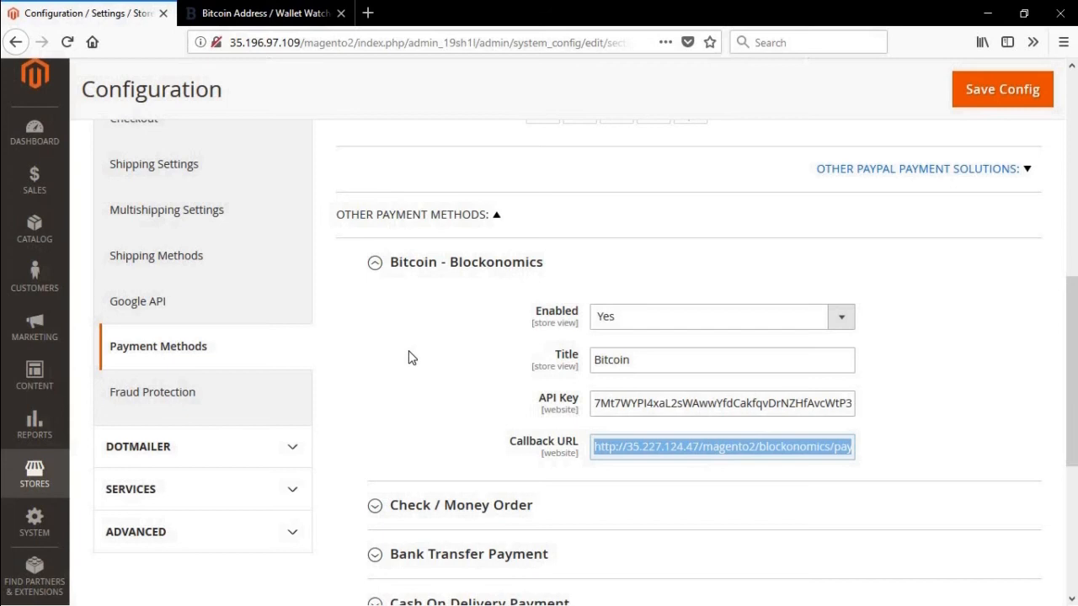
click(266, 14)
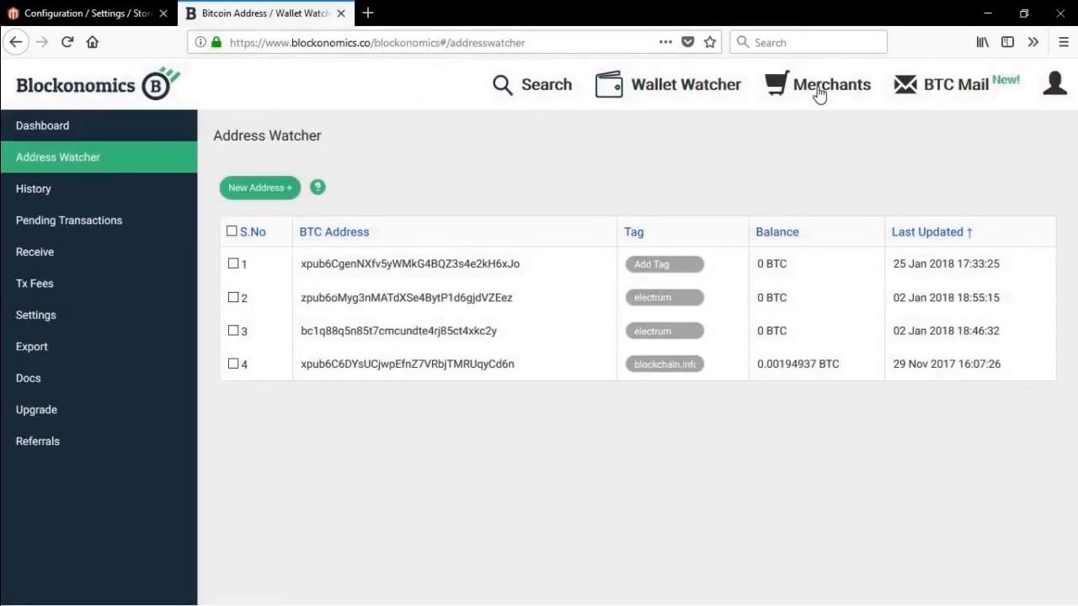
Step: Start the free merchant setup under Merchants and confirm the xPub's matching balance
click(832, 85)
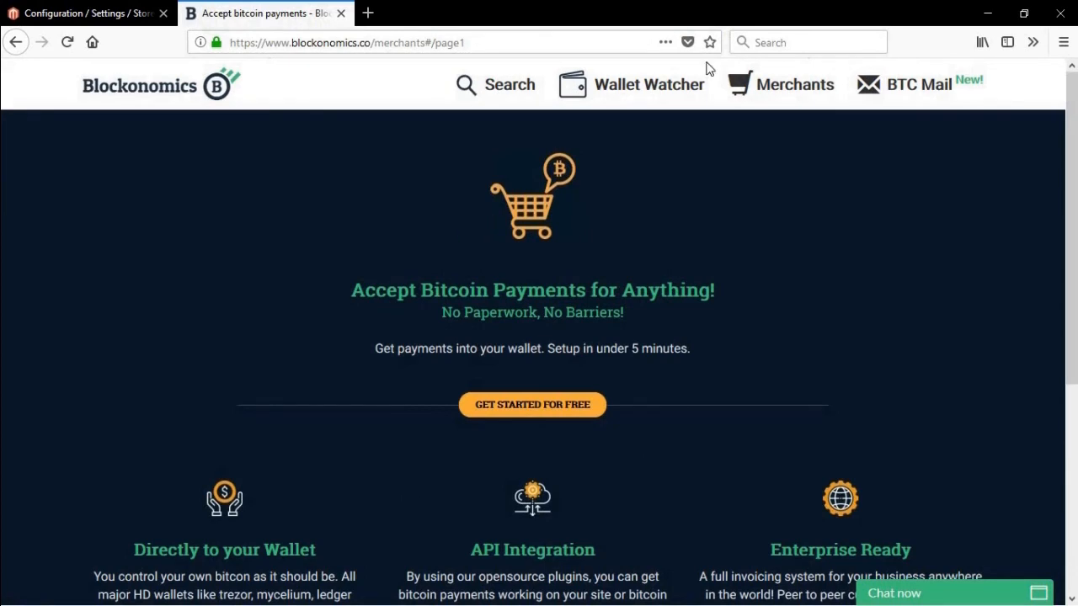
mouse_move(569, 206)
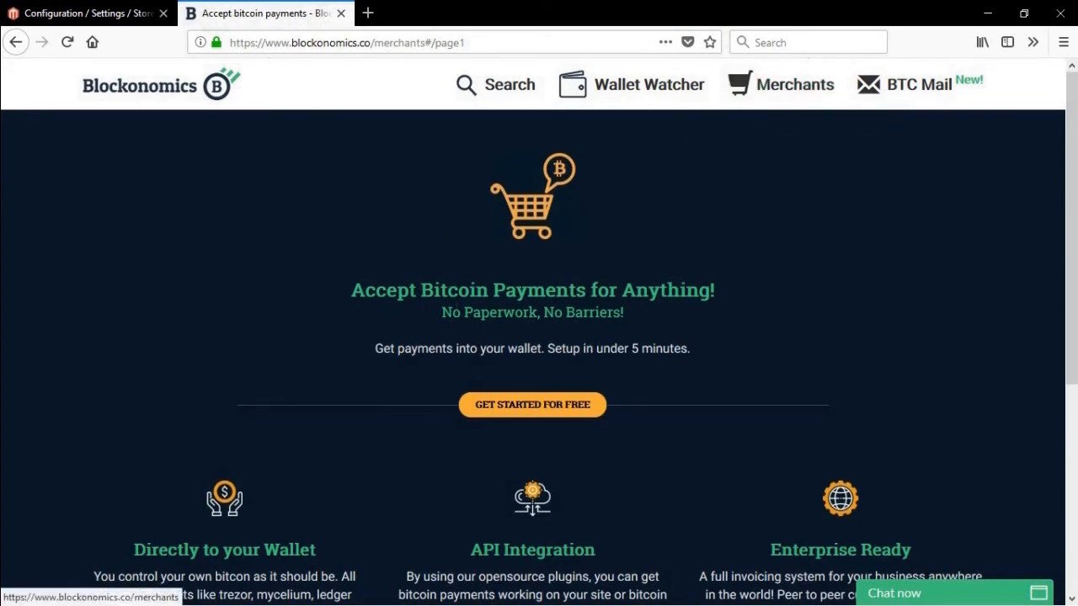
click(532, 404)
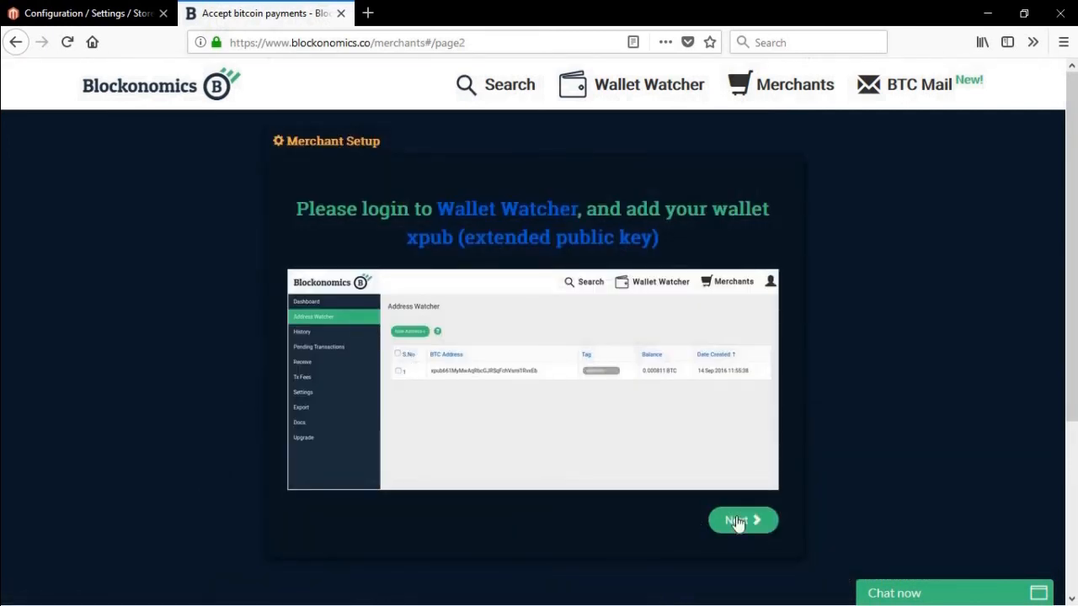
click(741, 519)
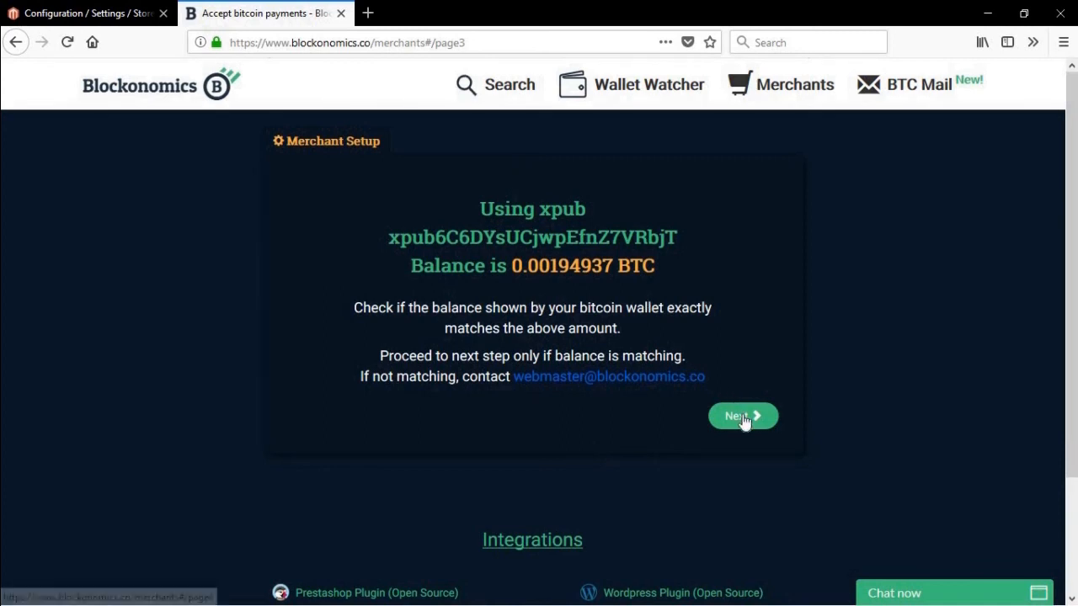
click(741, 416)
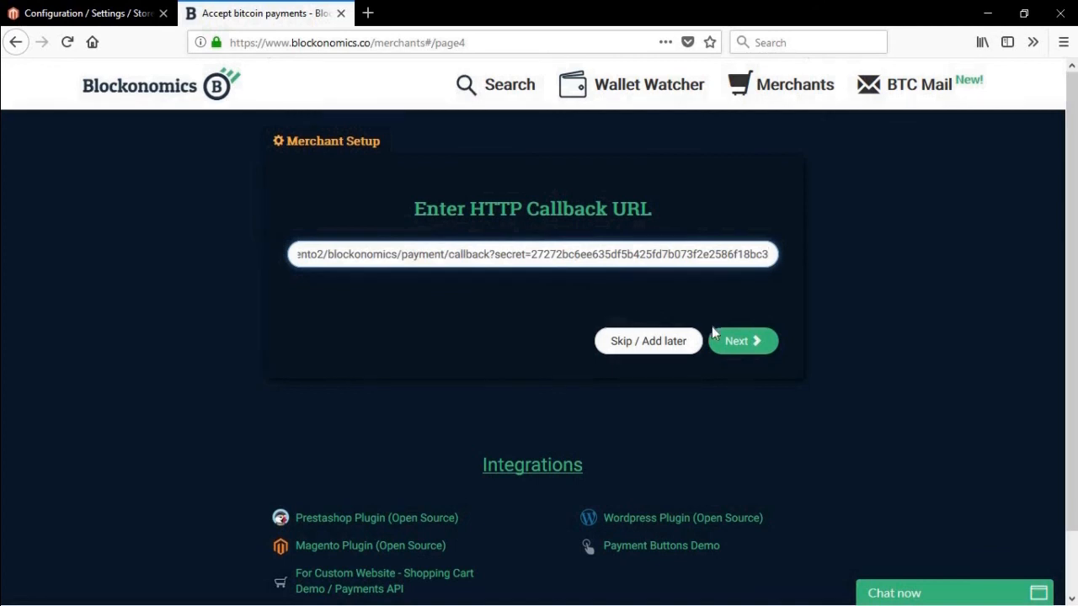
Step: Submit the Magento callback URL, acknowledge activation, and save the merchant settings
click(742, 340)
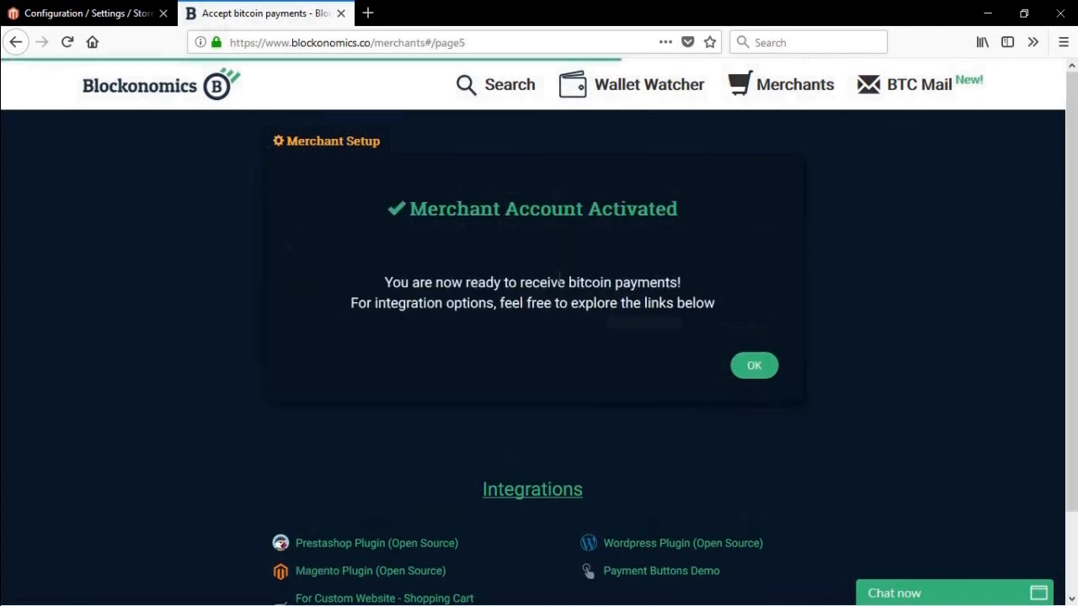
click(754, 366)
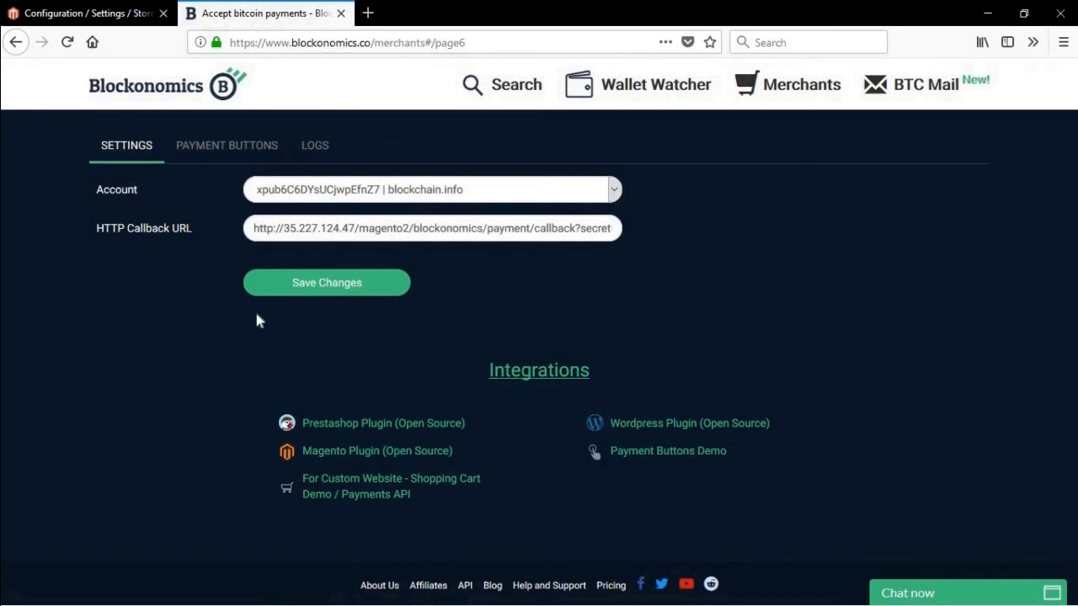
mouse_move(296, 283)
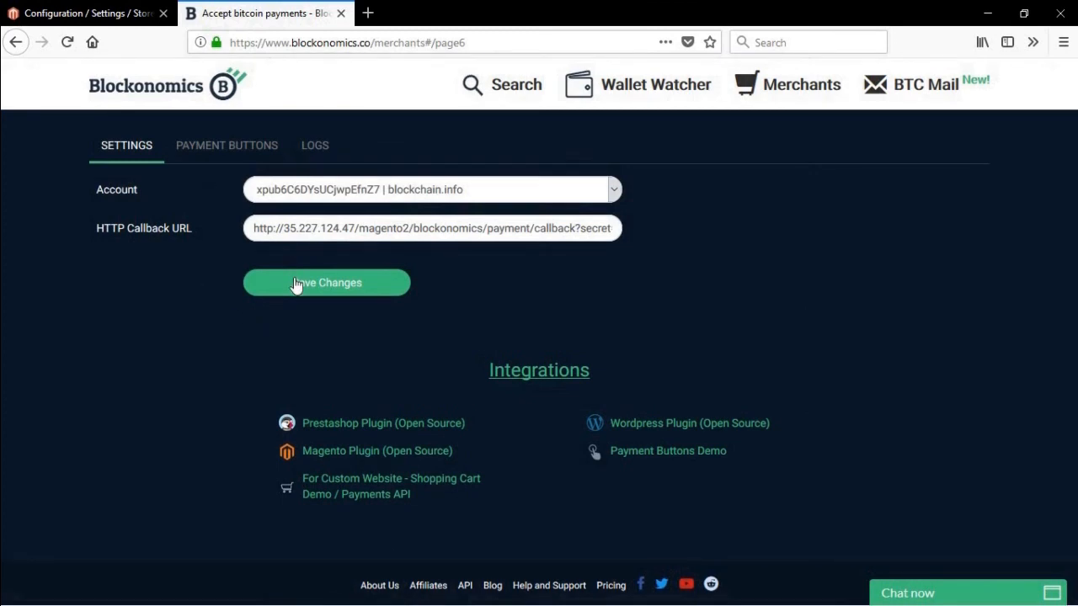
click(327, 283)
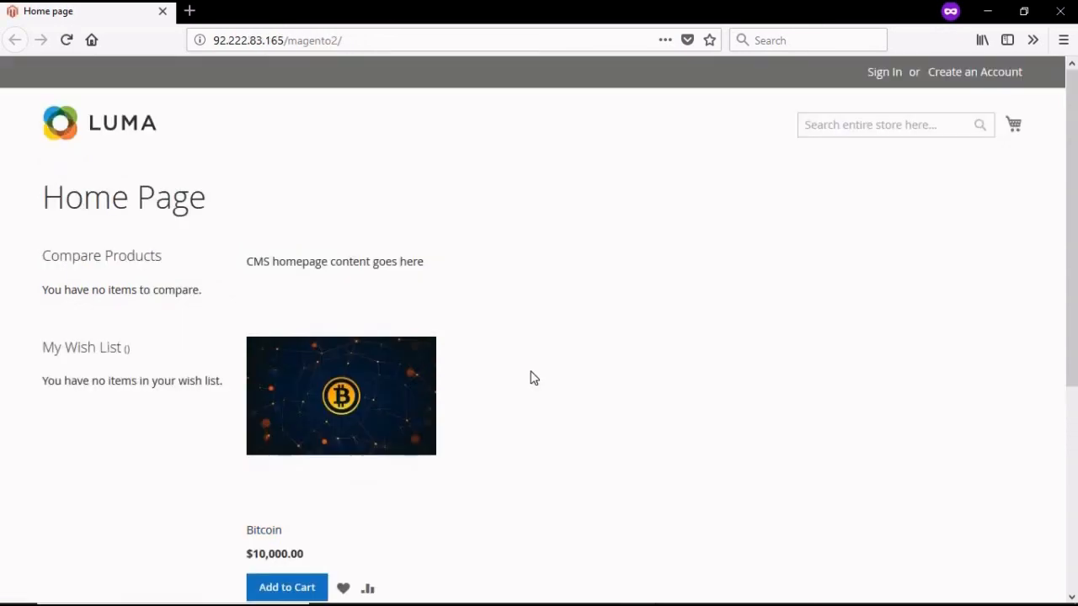
Step: Add the Bitcoin product to the cart and proceed to checkout from the mini cart
click(287, 586)
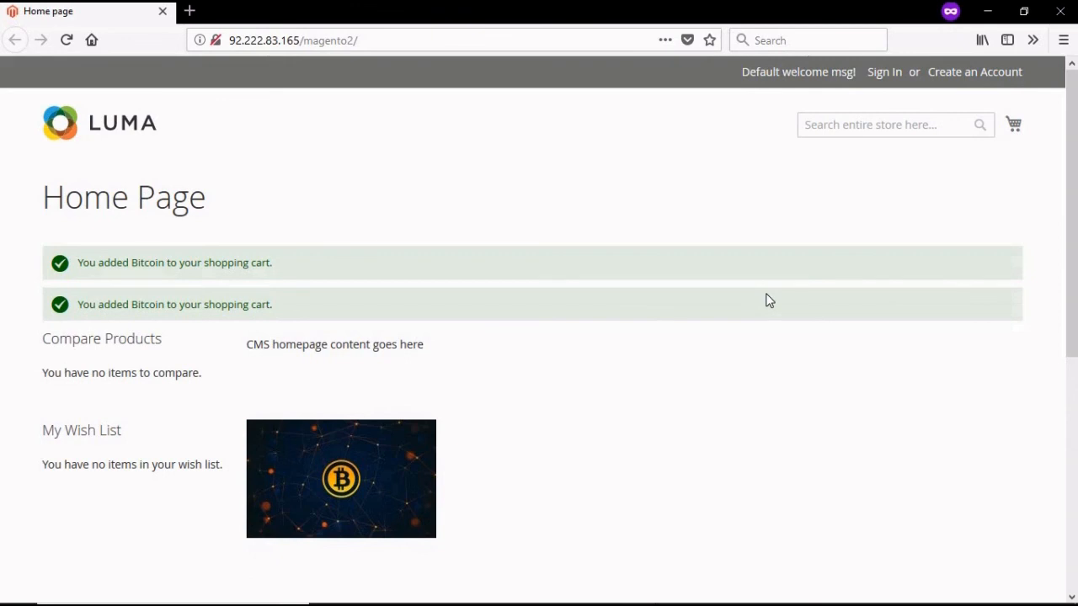
click(1013, 124)
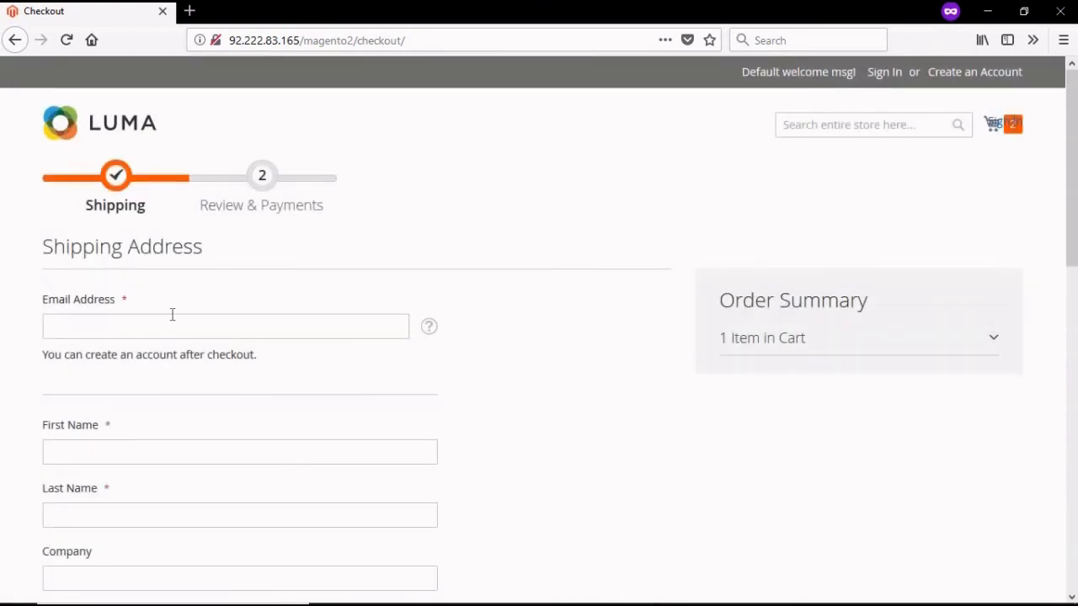
Step: Submit the shipping address with $10.00 Flat Rate shipping and continue to Review & Payments
text(c)
text(123456)
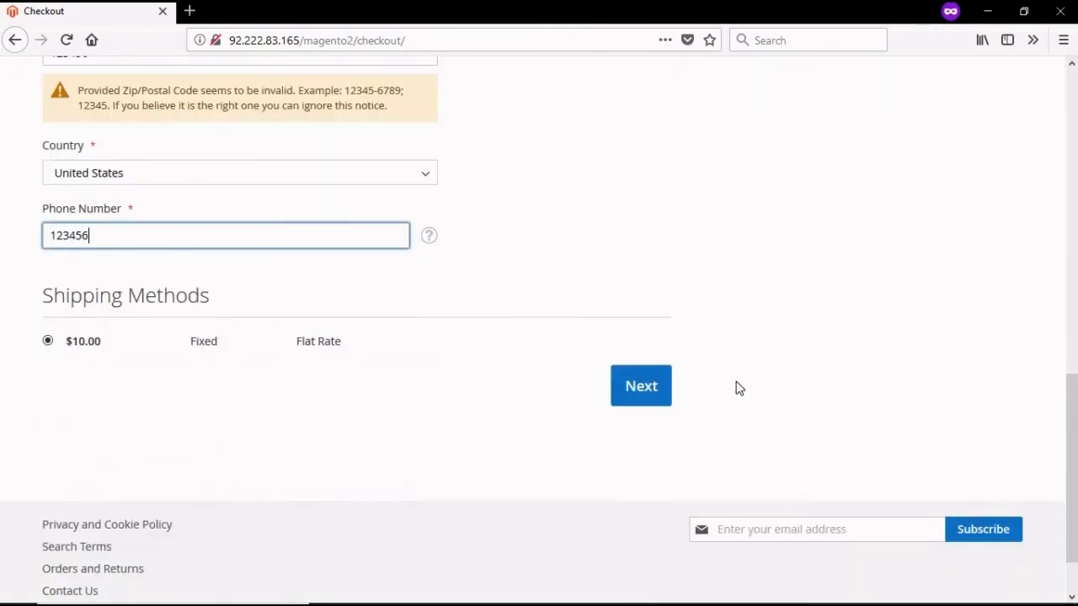
click(640, 385)
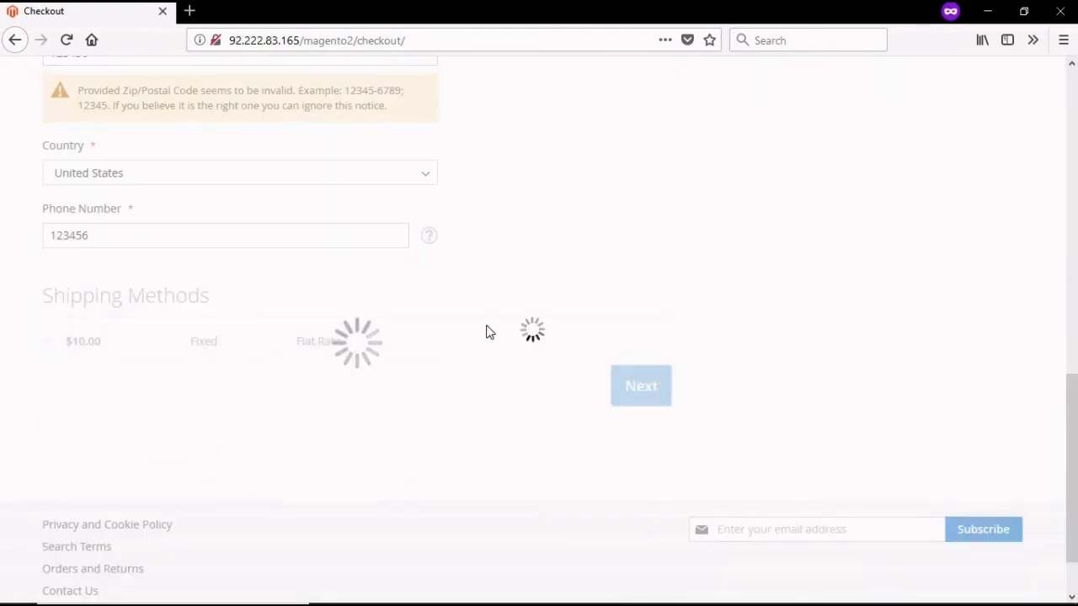
click(640, 386)
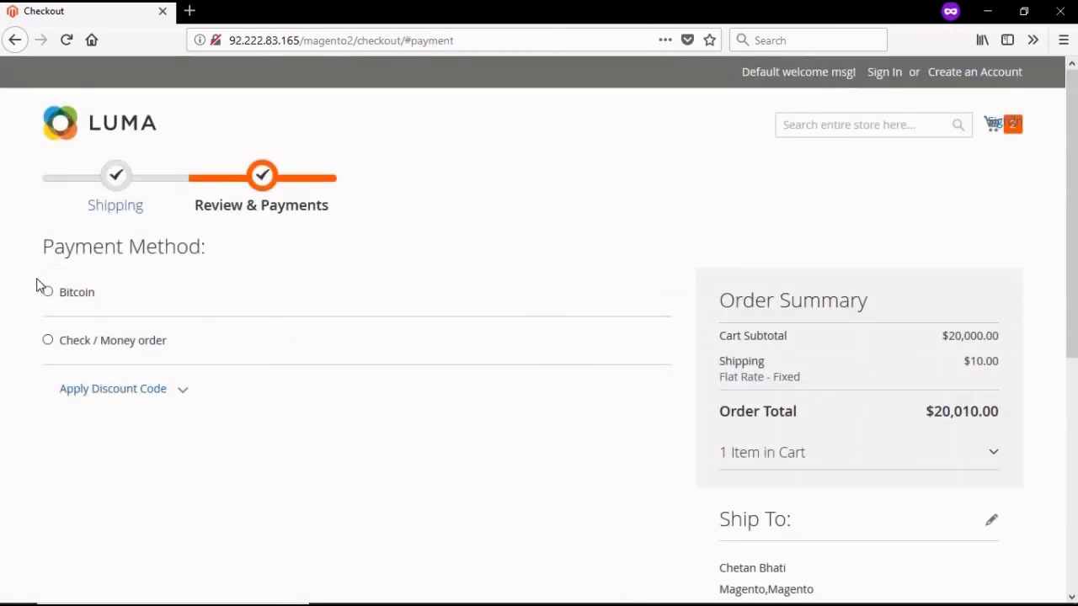
Step: Place the order with Bitcoin as the payment method, reaching the Blockonomics payment page
click(48, 292)
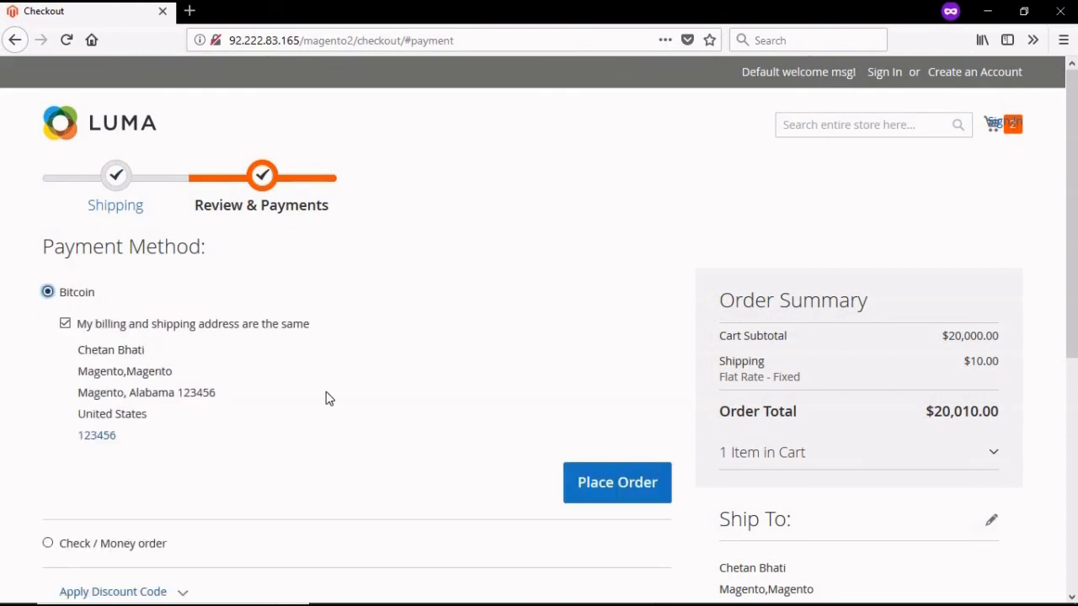
click(616, 481)
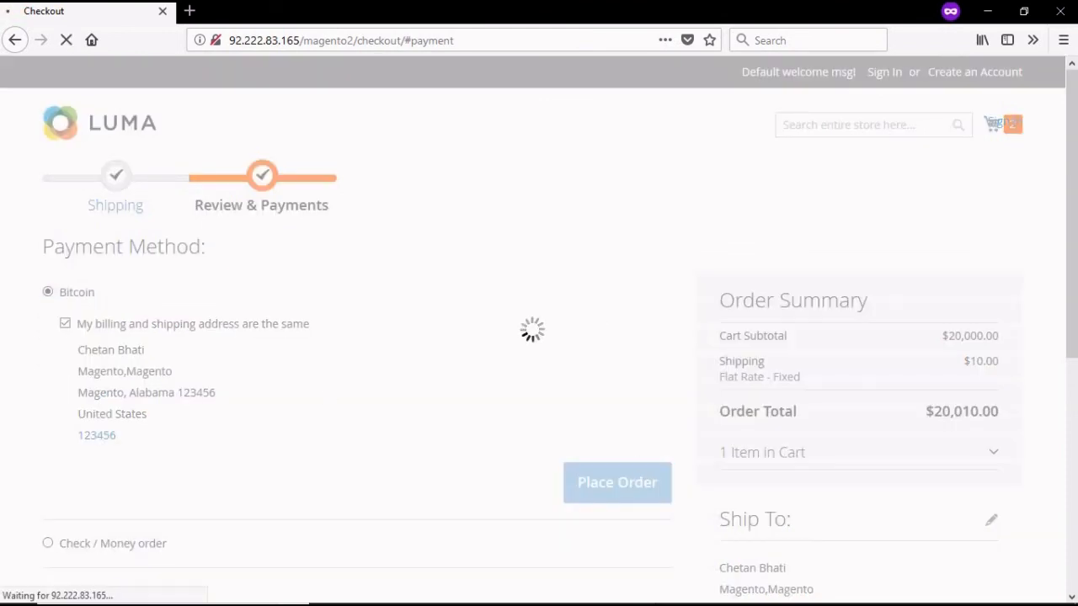
mouse_move(613, 325)
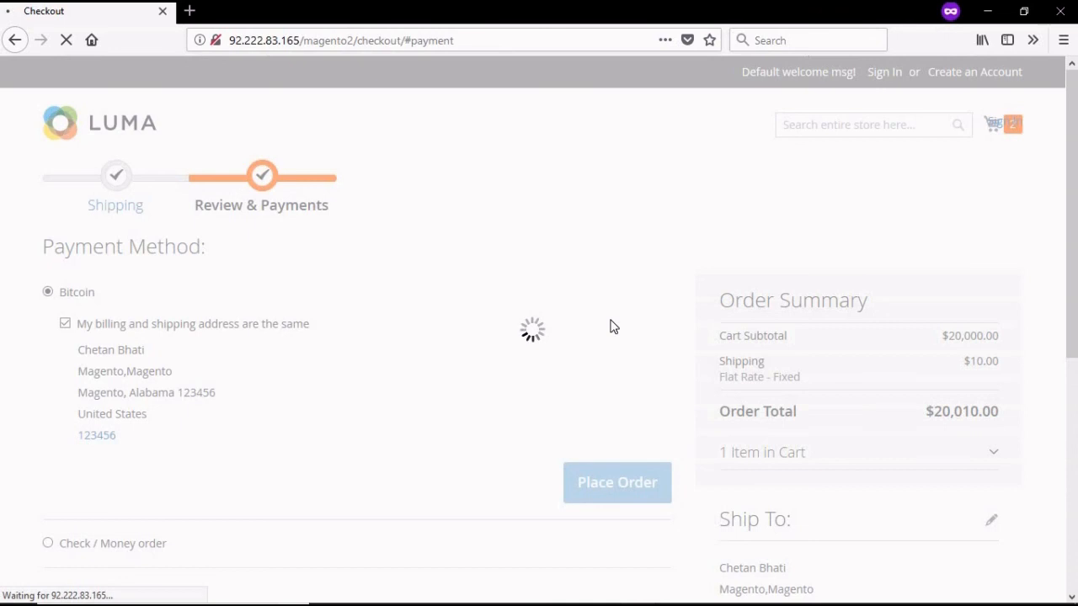
click(616, 481)
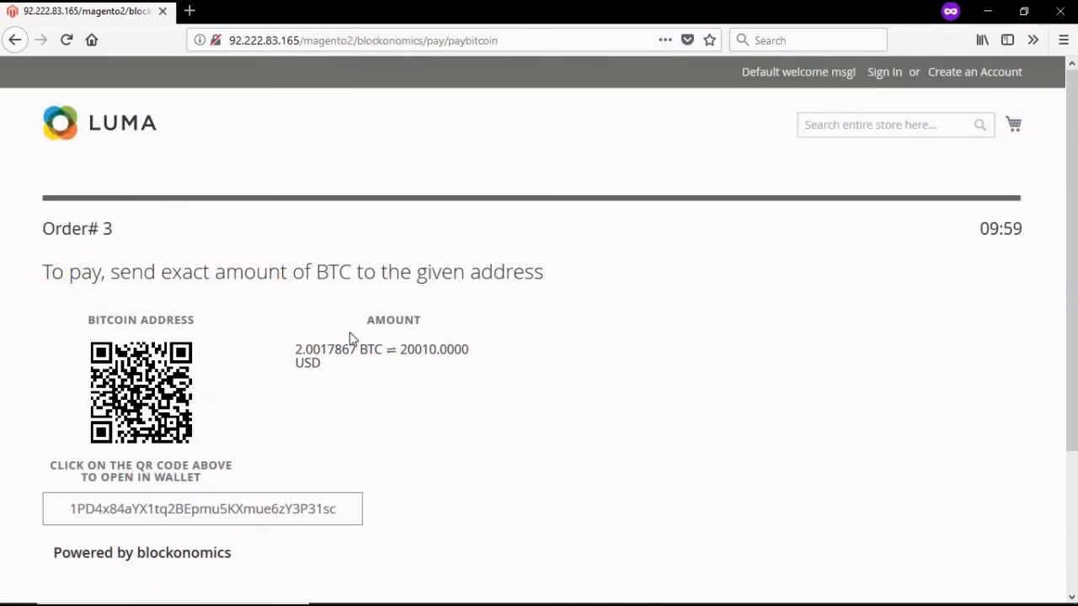
mouse_move(209, 409)
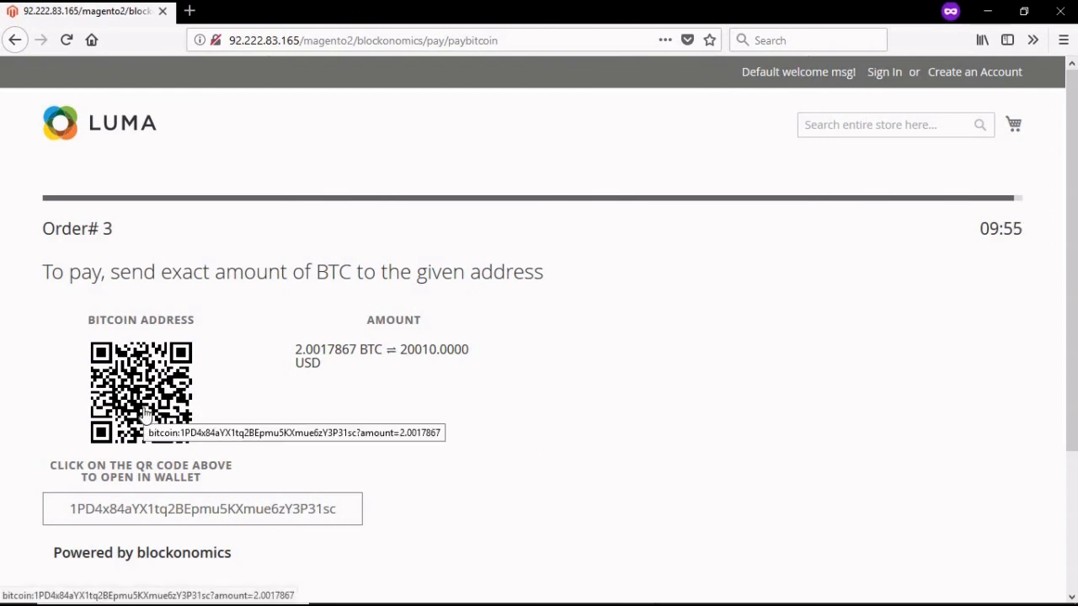
scroll(down, 3)
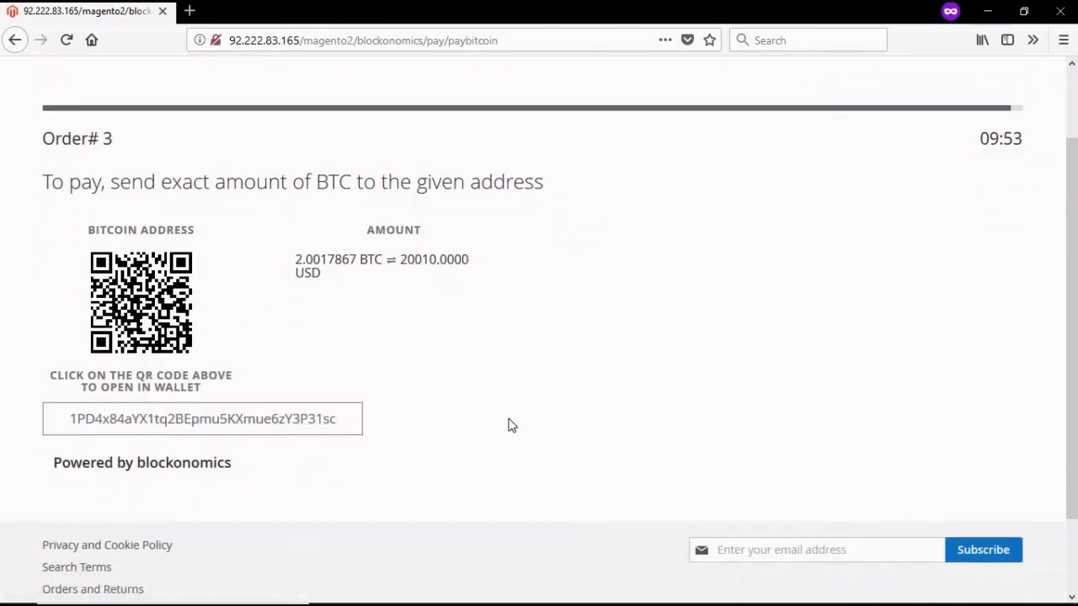